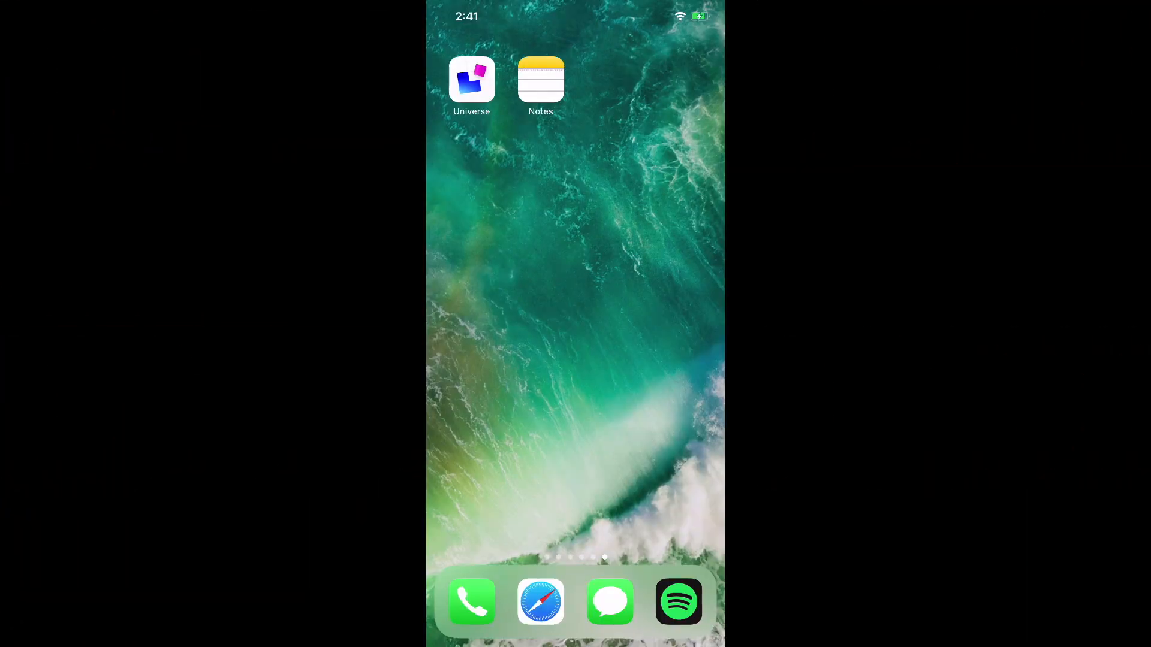
Launch the Universe app to reach the site's Home dashboard.
click(471, 79)
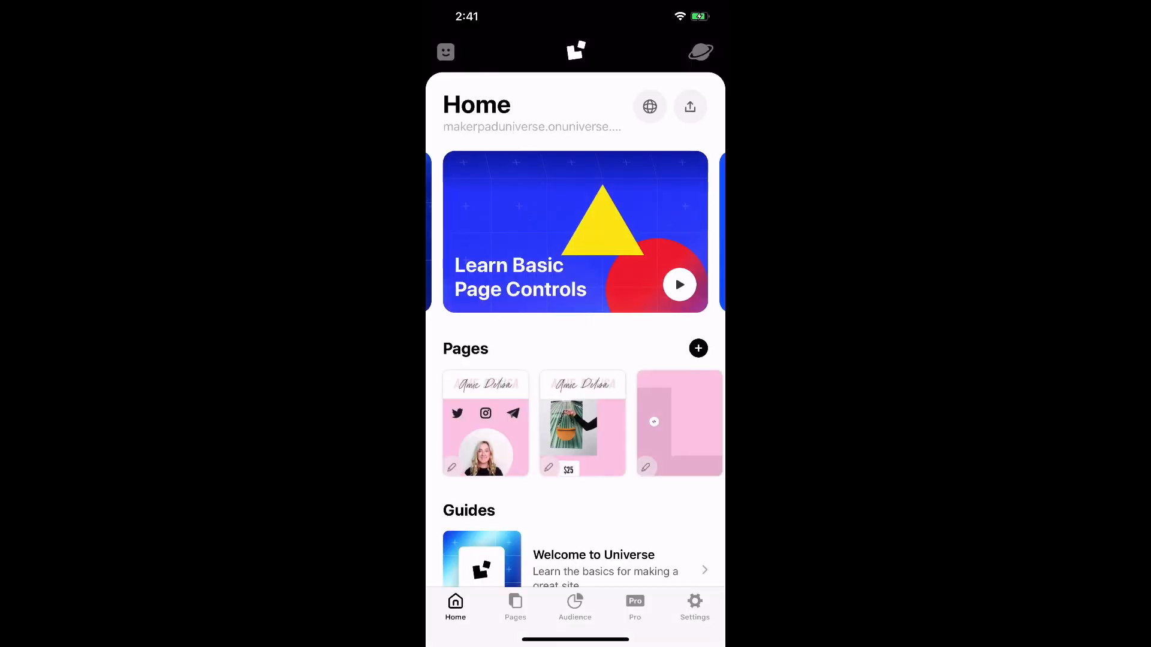
Show the account profile screen with its notifications list.
click(575, 51)
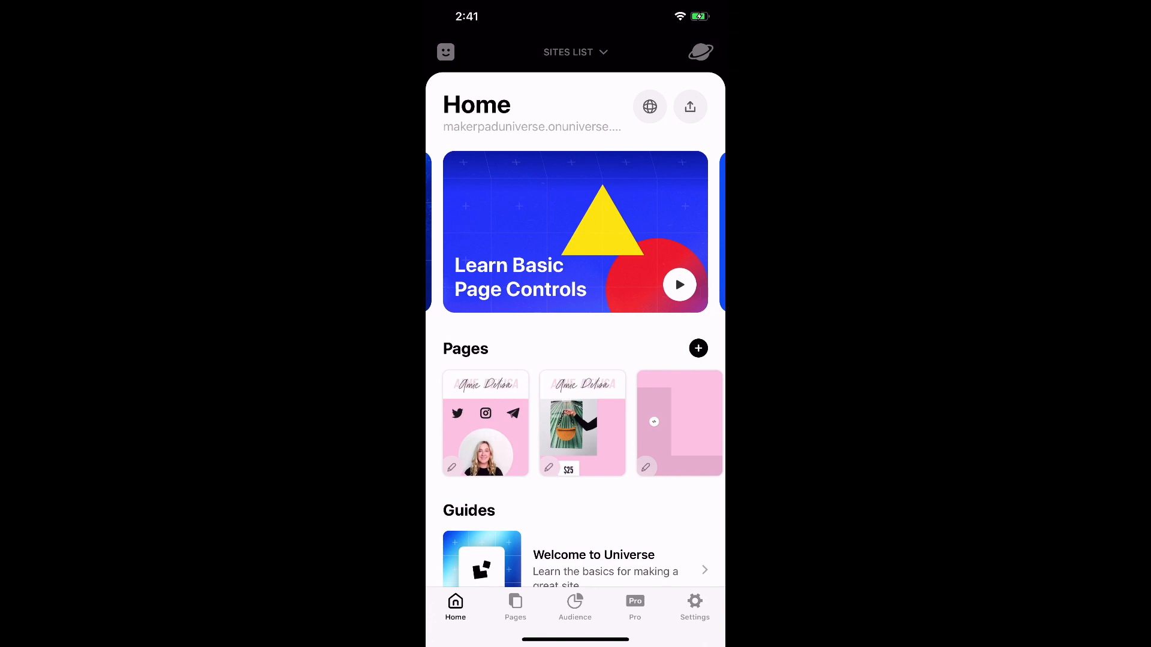
click(446, 51)
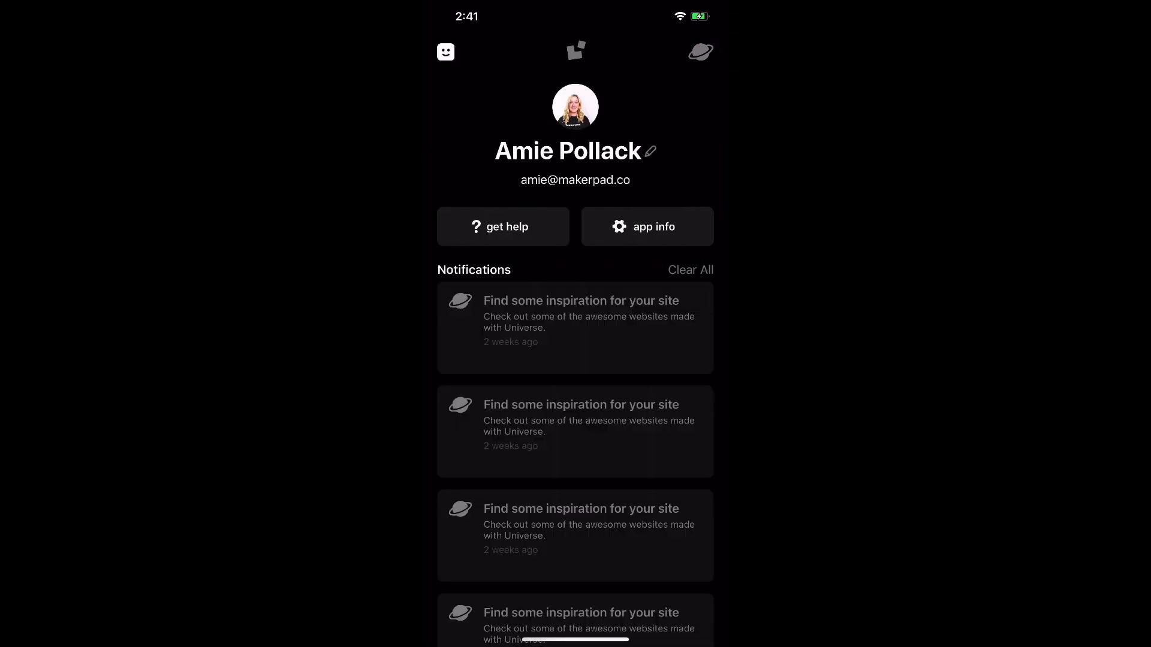
click(649, 151)
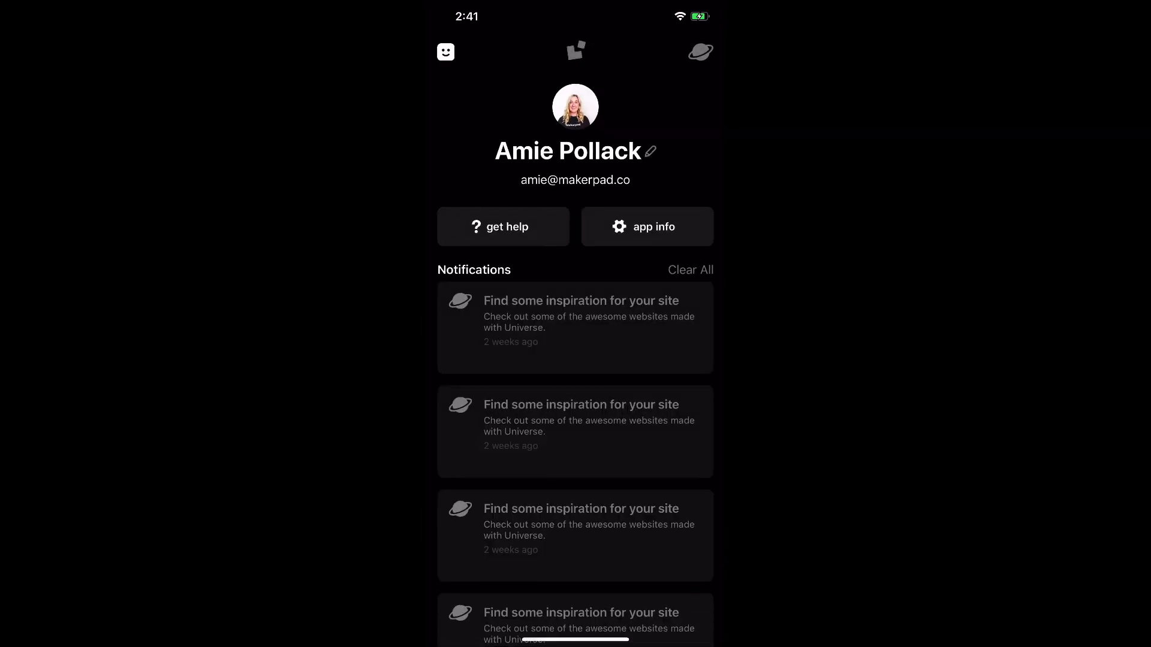
click(503, 226)
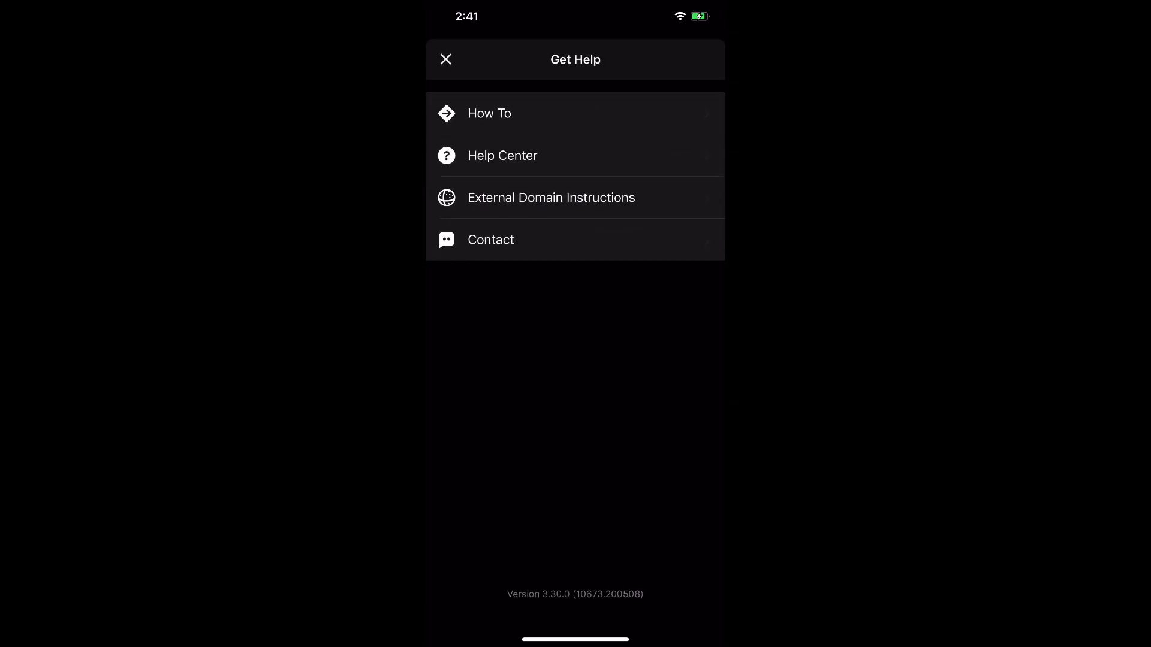
click(489, 113)
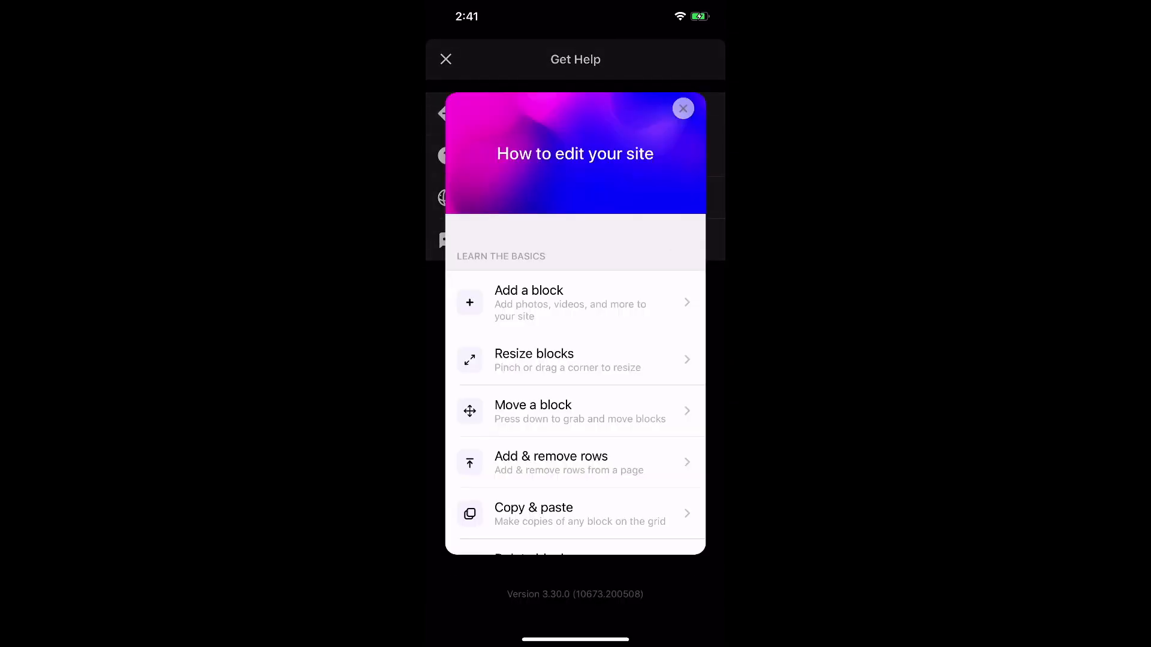
click(682, 108)
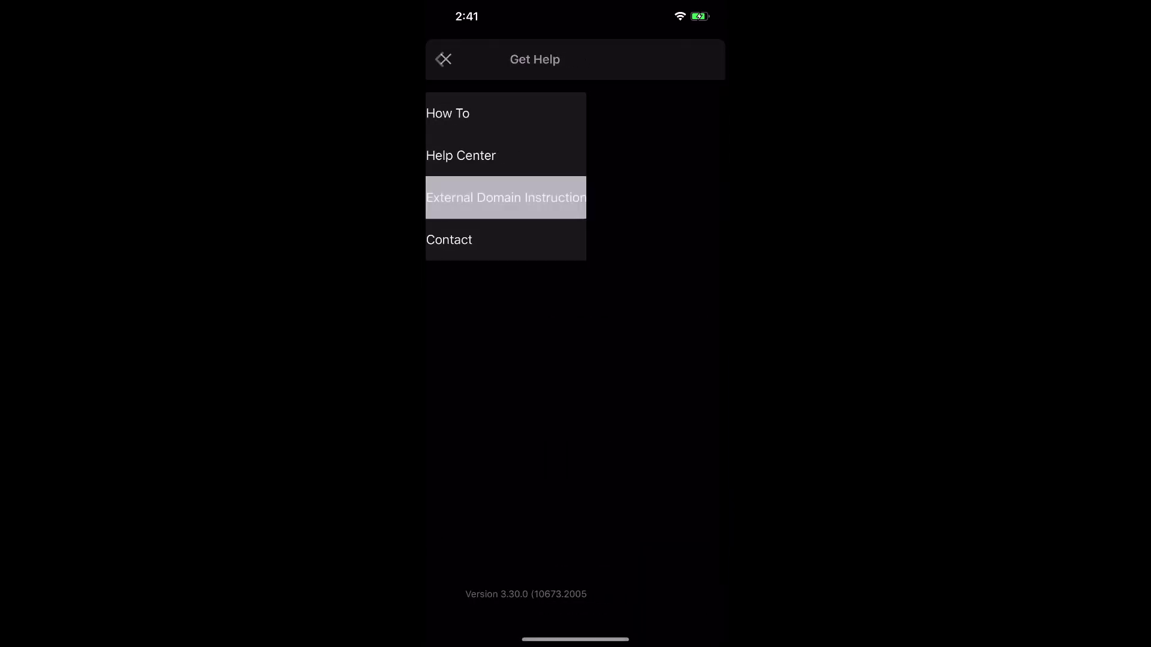
click(505, 198)
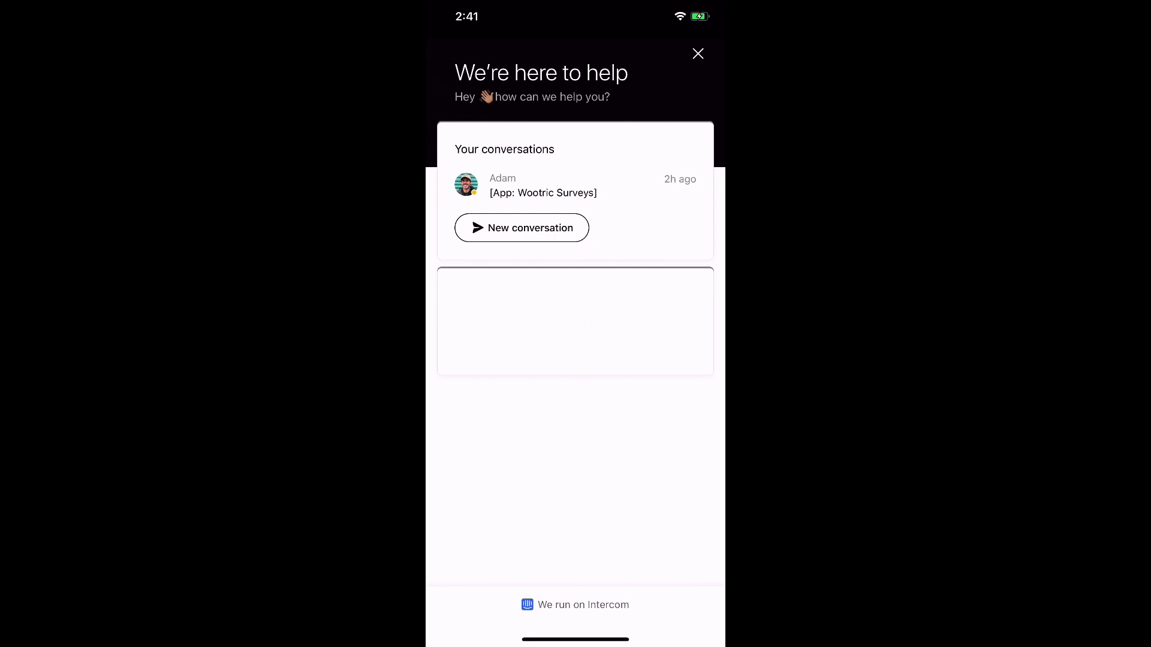
click(696, 54)
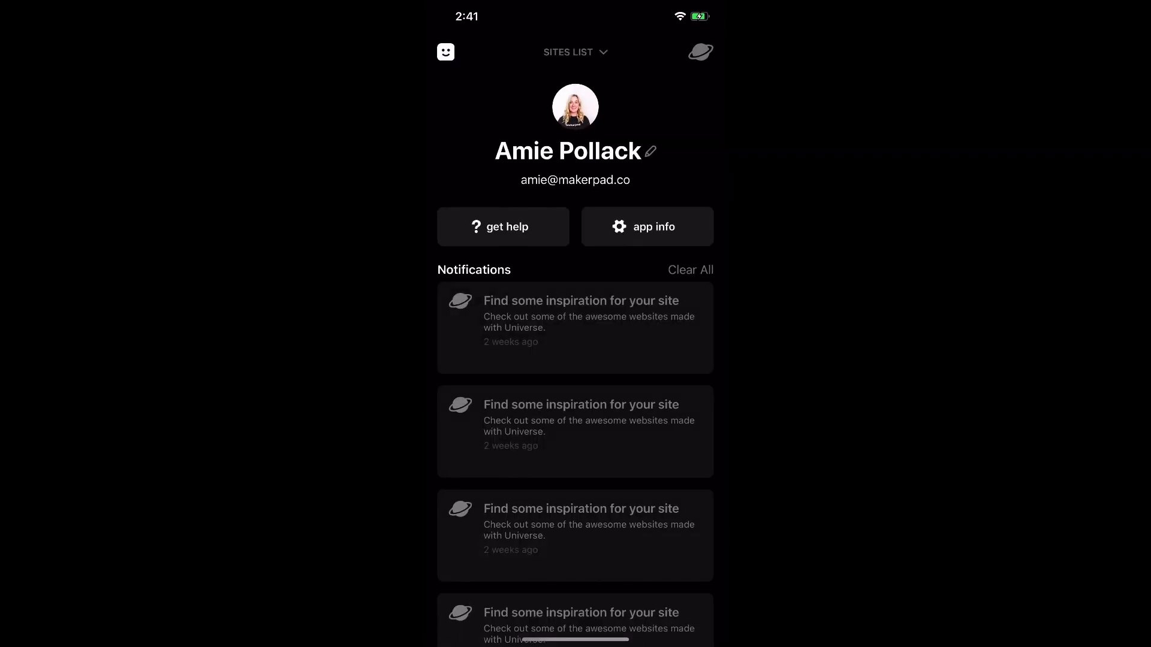
click(647, 227)
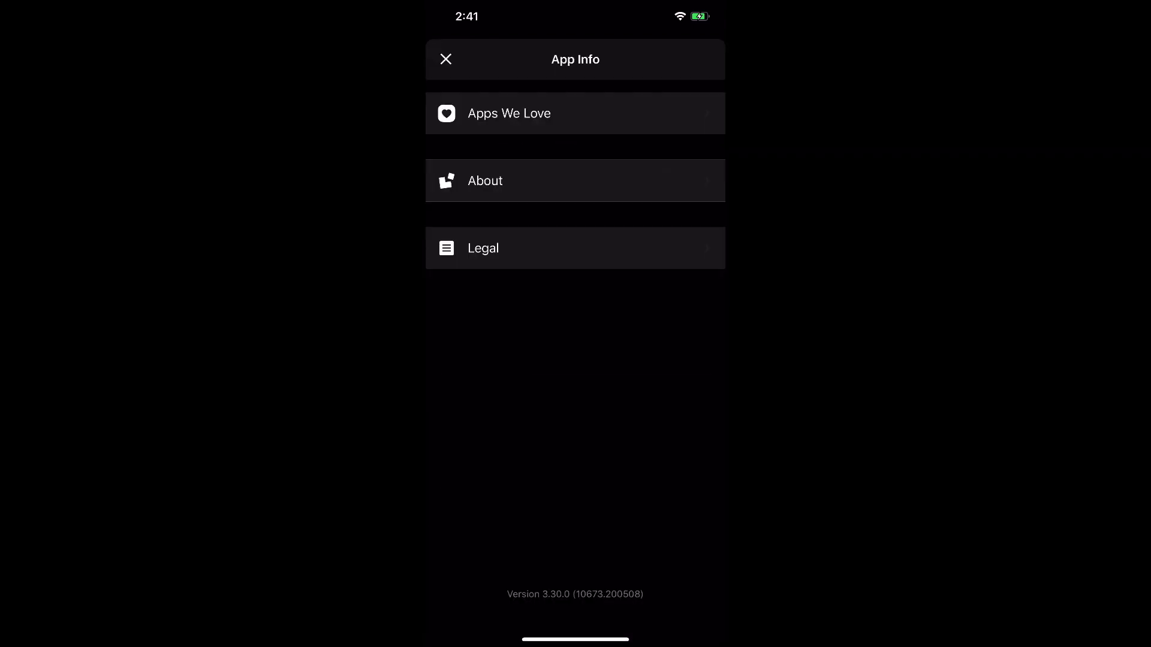
click(574, 113)
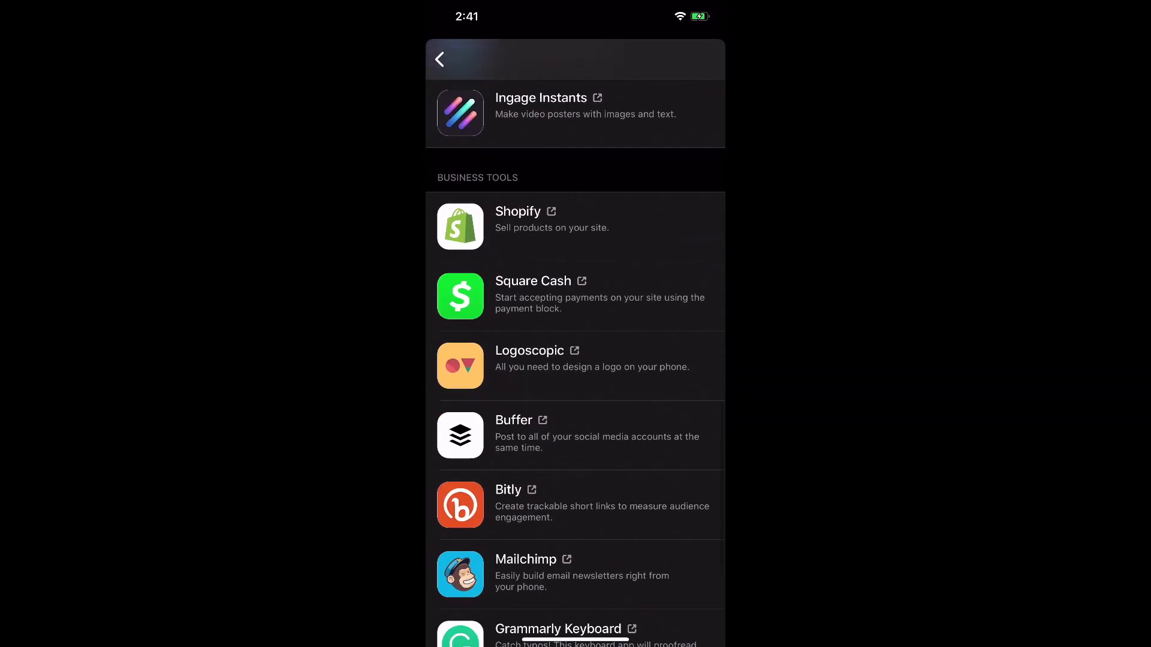
click(439, 60)
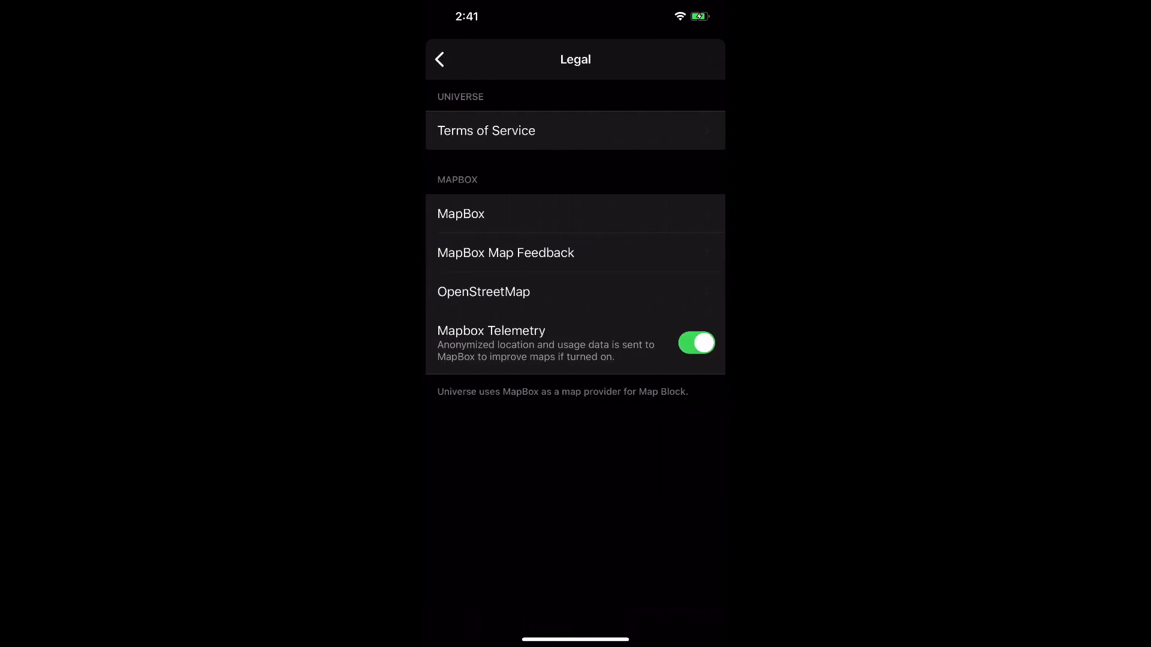
click(438, 60)
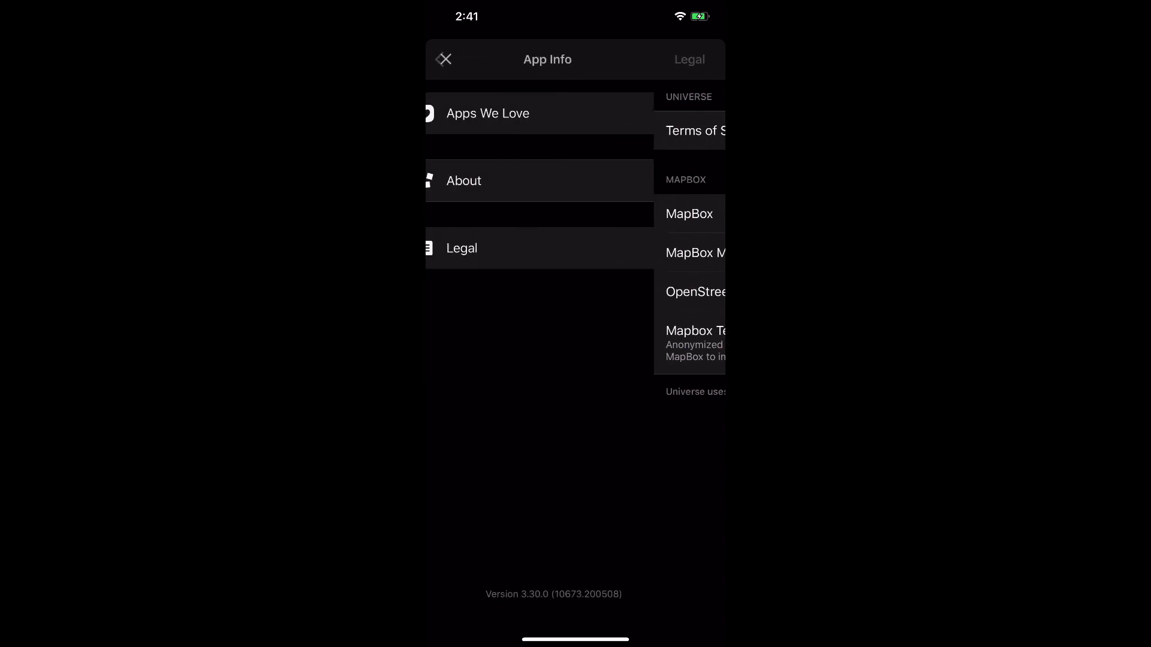
click(444, 59)
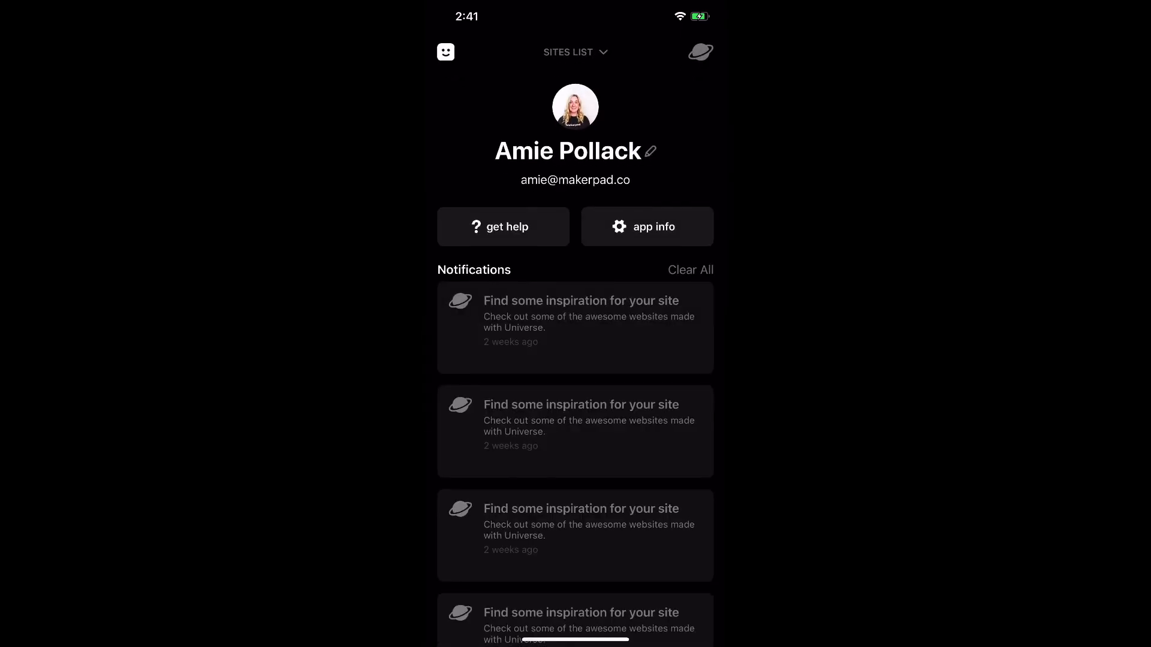
click(575, 51)
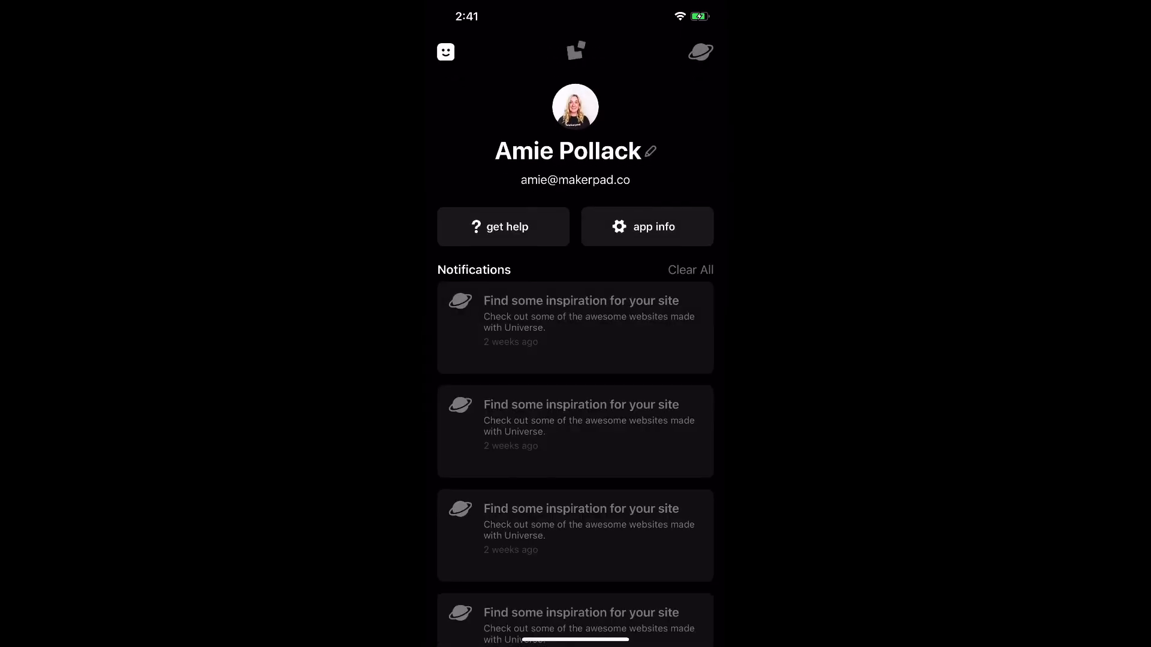
View the Your Sites list and reopen the makerpaduniverse site's Home dashboard.
scroll(up, 3)
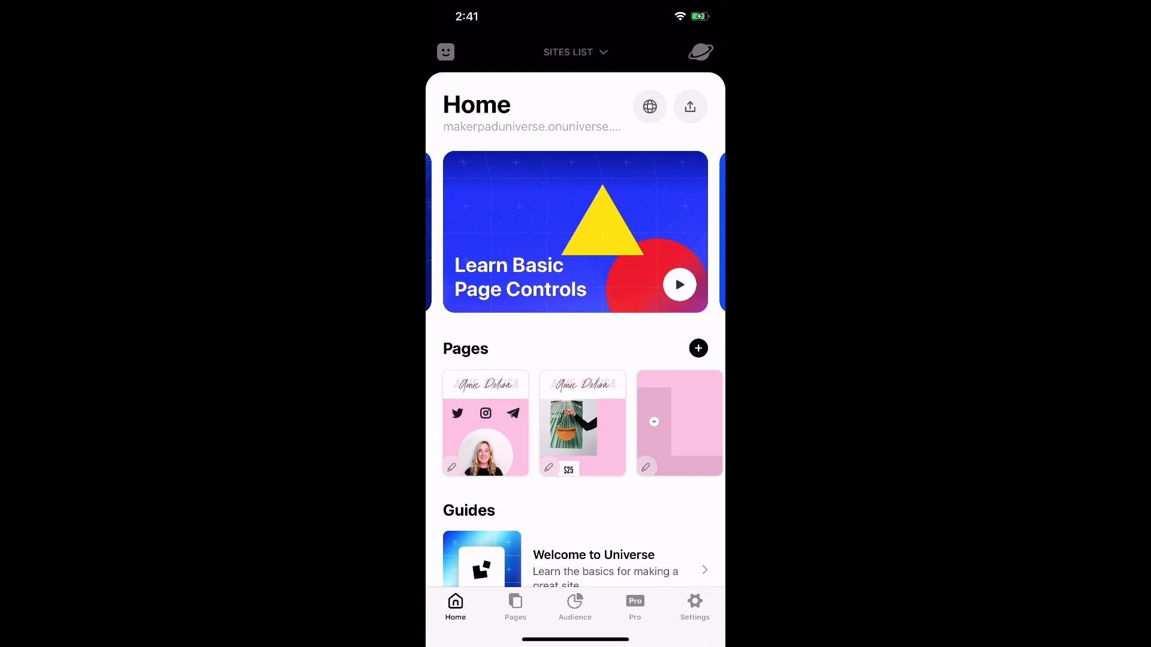
click(576, 51)
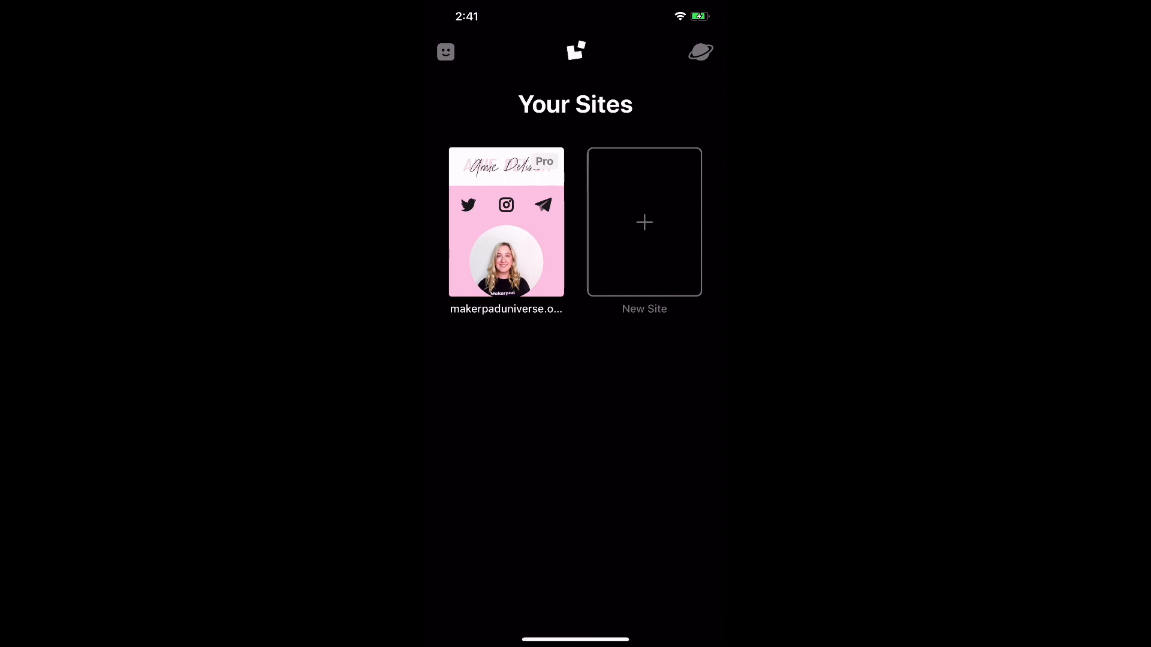
click(506, 223)
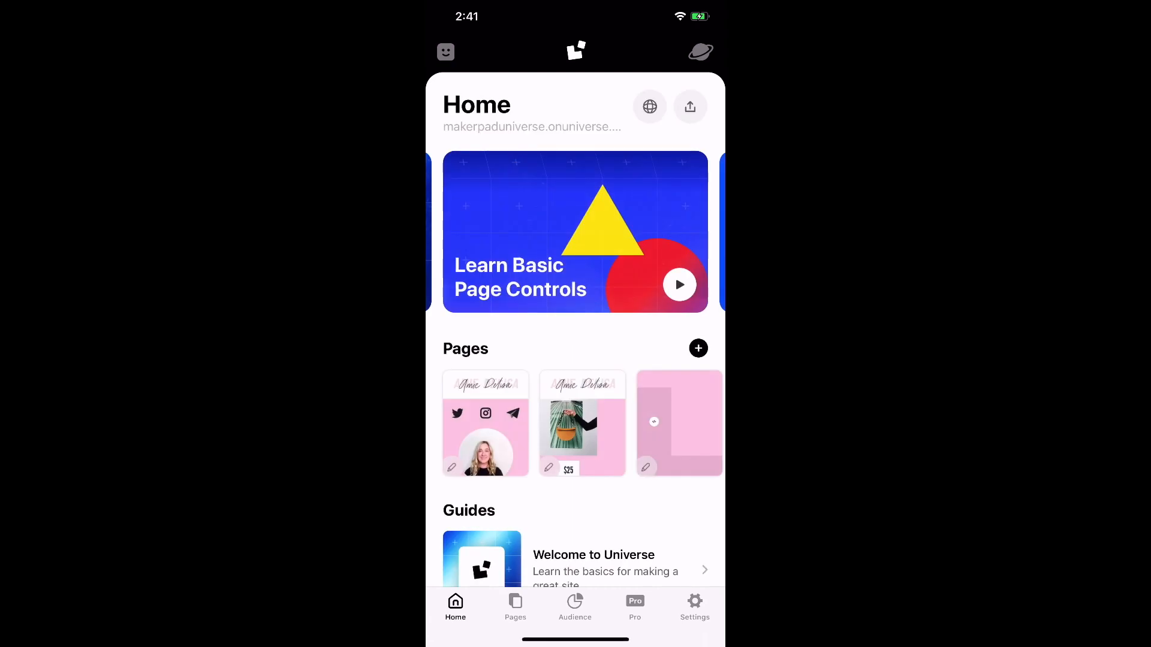
click(699, 52)
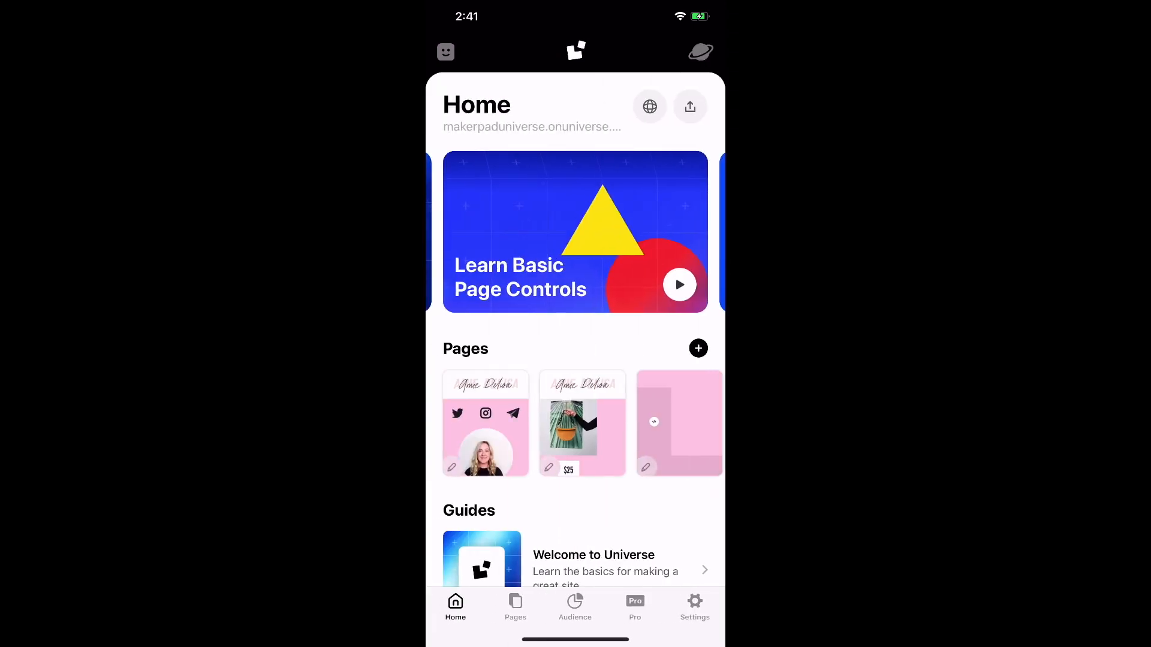
click(577, 51)
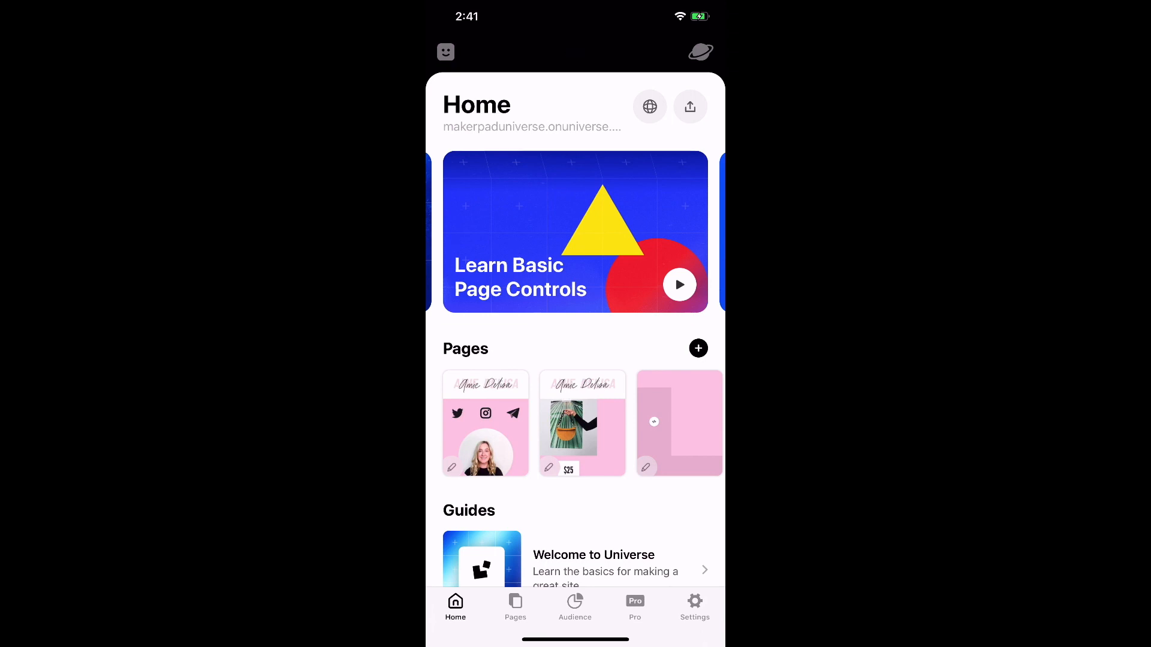
click(648, 106)
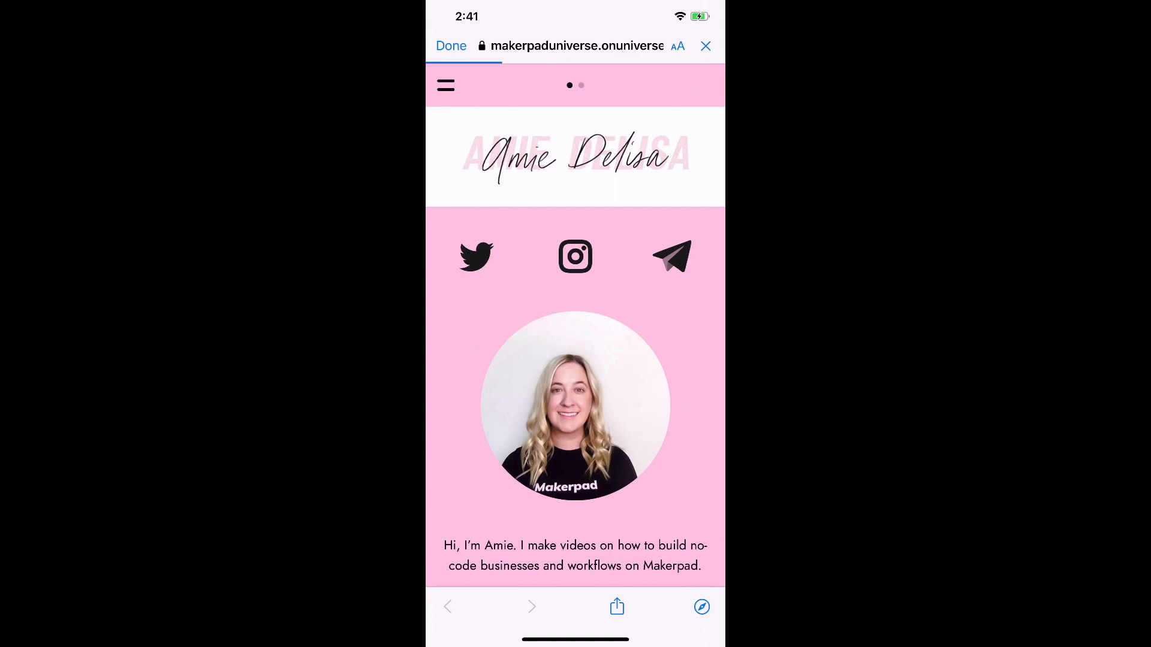
click(451, 46)
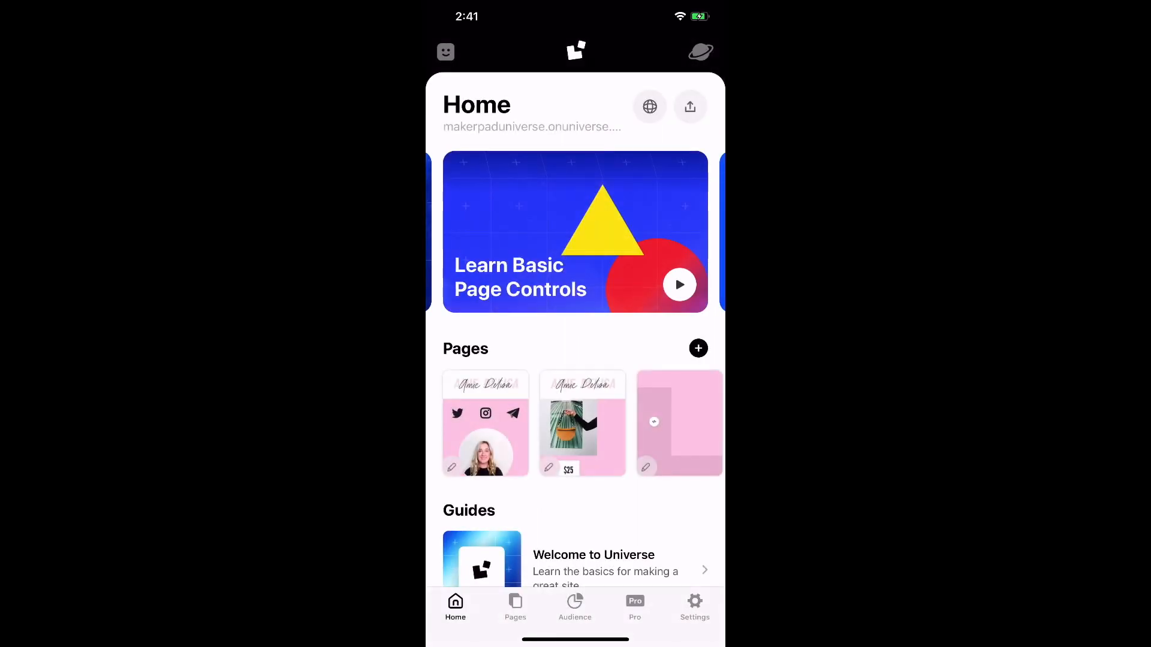
click(688, 106)
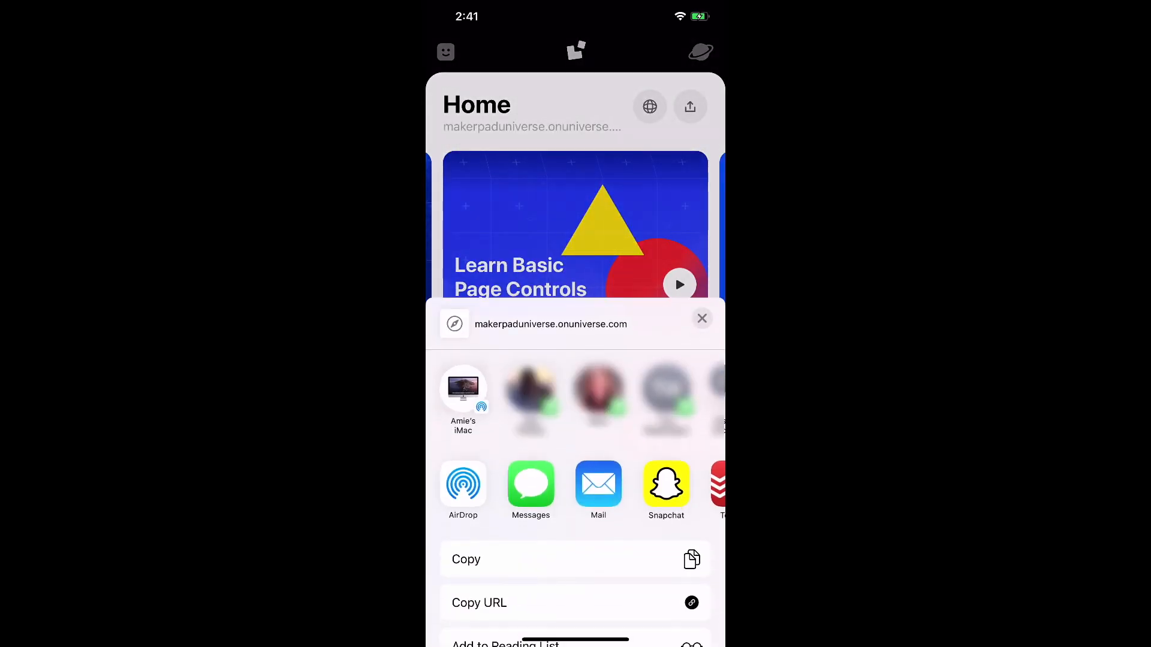
click(701, 318)
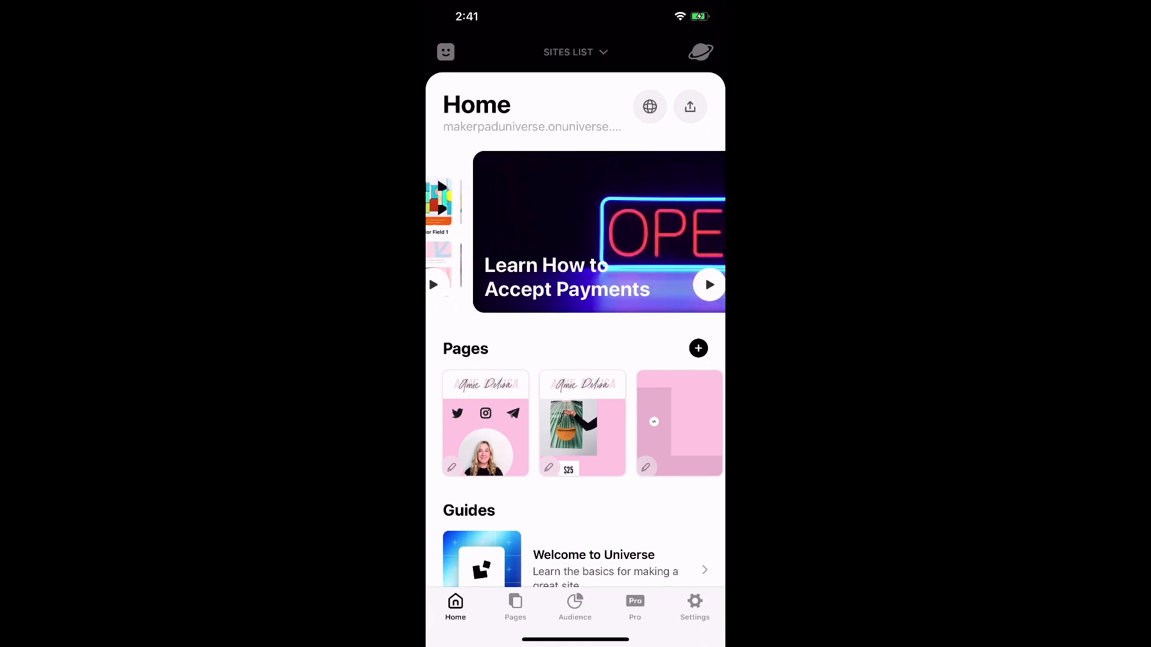
Leave the About Me page editor and bring up the new-page type chooser.
scroll(left, 3)
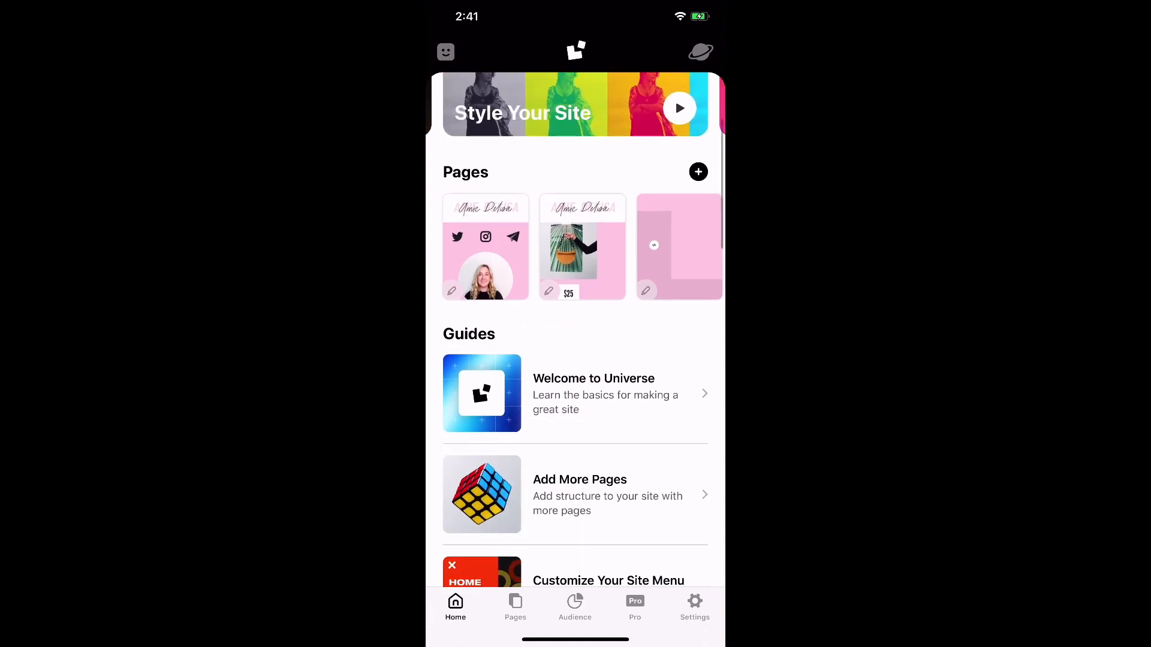
click(485, 246)
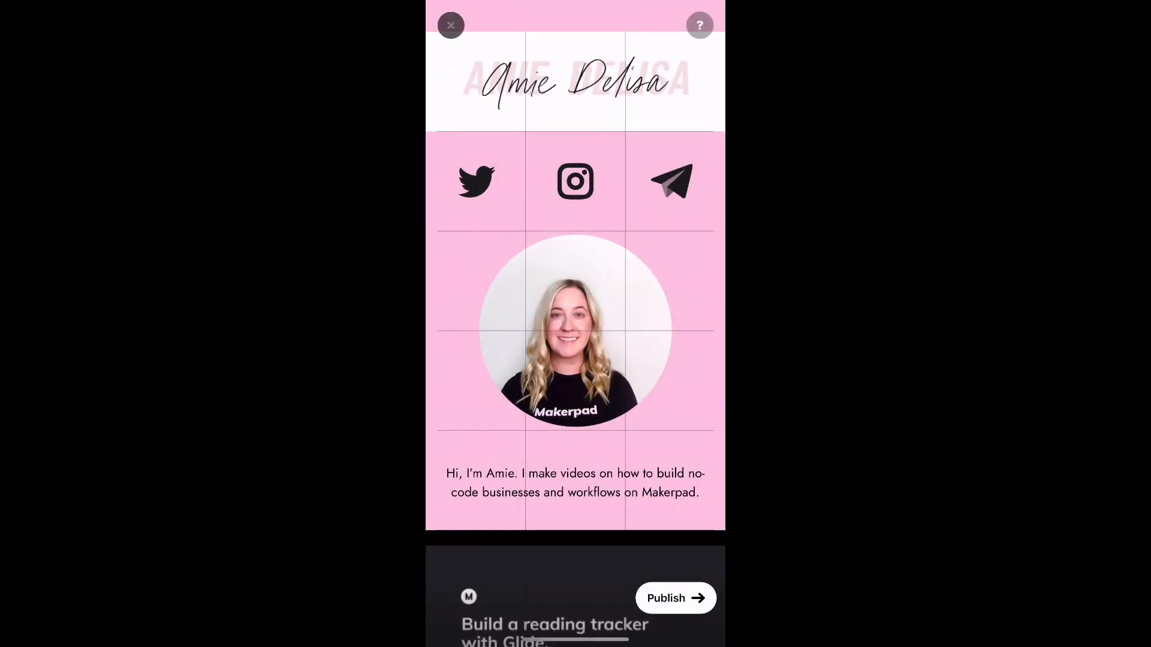
click(450, 26)
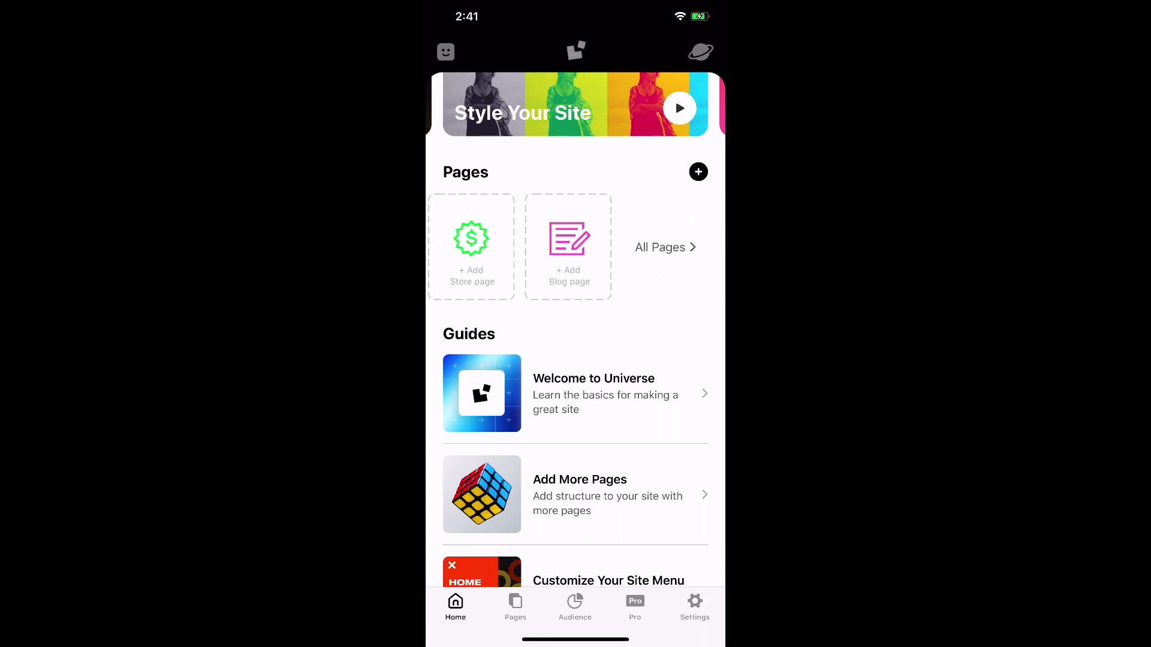
click(697, 171)
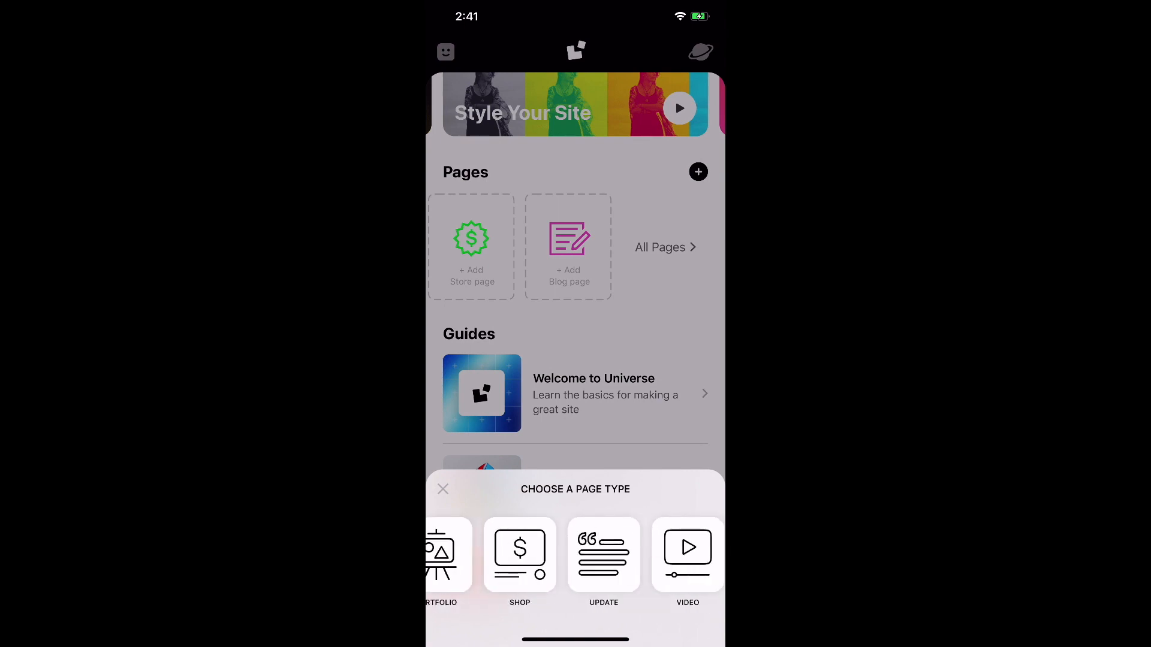
Choose About from the page type carousel, reaching the page name prompt.
scroll(left, 3)
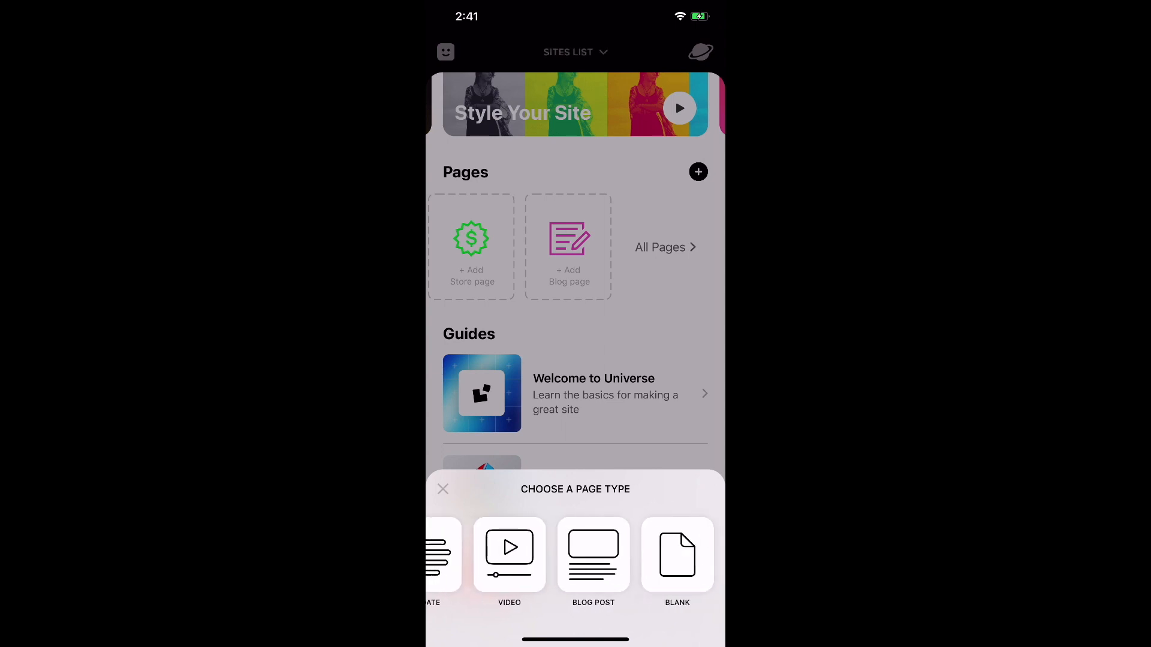
scroll(left, 3)
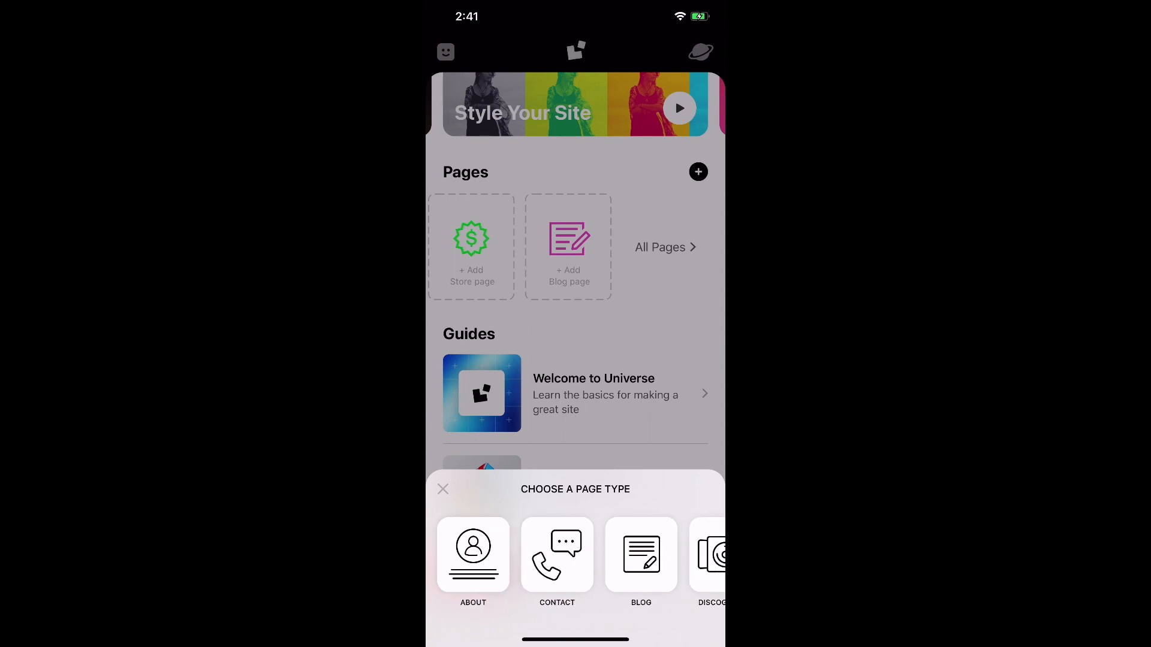
click(472, 555)
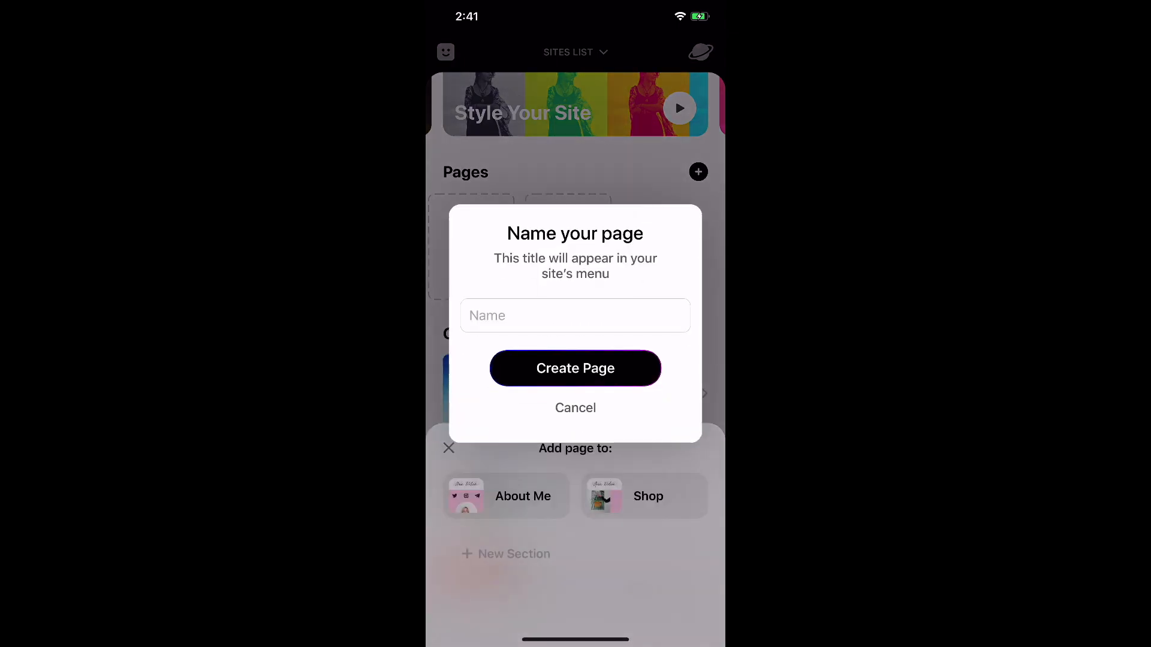
Name the new page and create it, landing in the About page editor.
click(574, 316)
text(In)
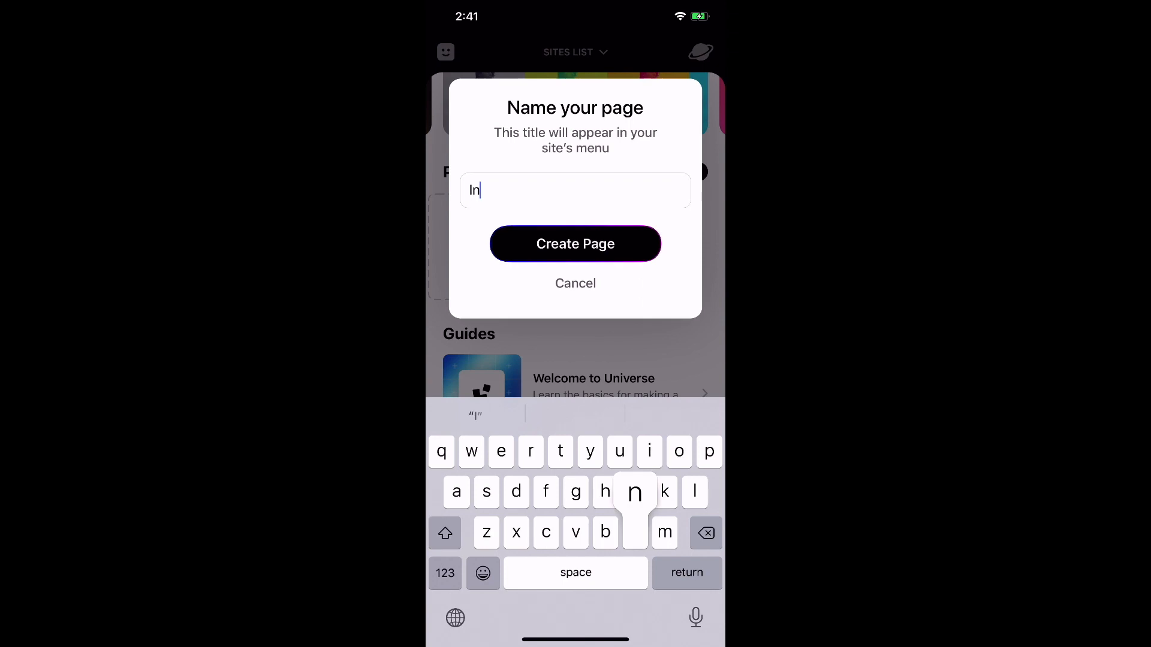
click(574, 243)
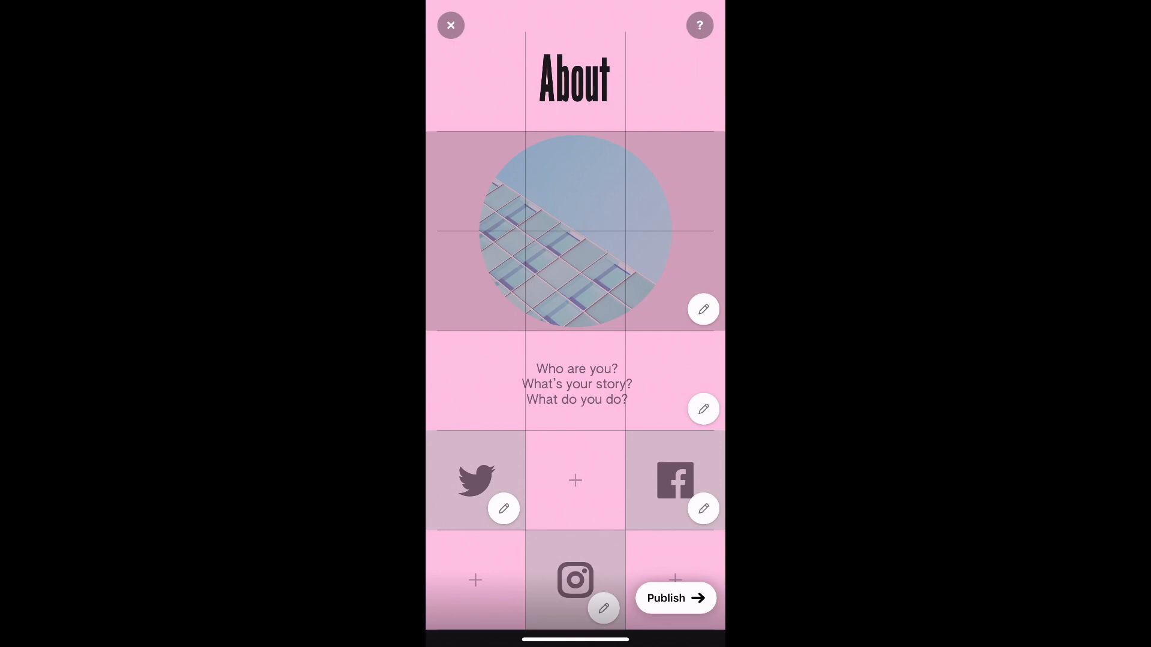
Widen the About page grid to five columns and show the background options.
click(504, 508)
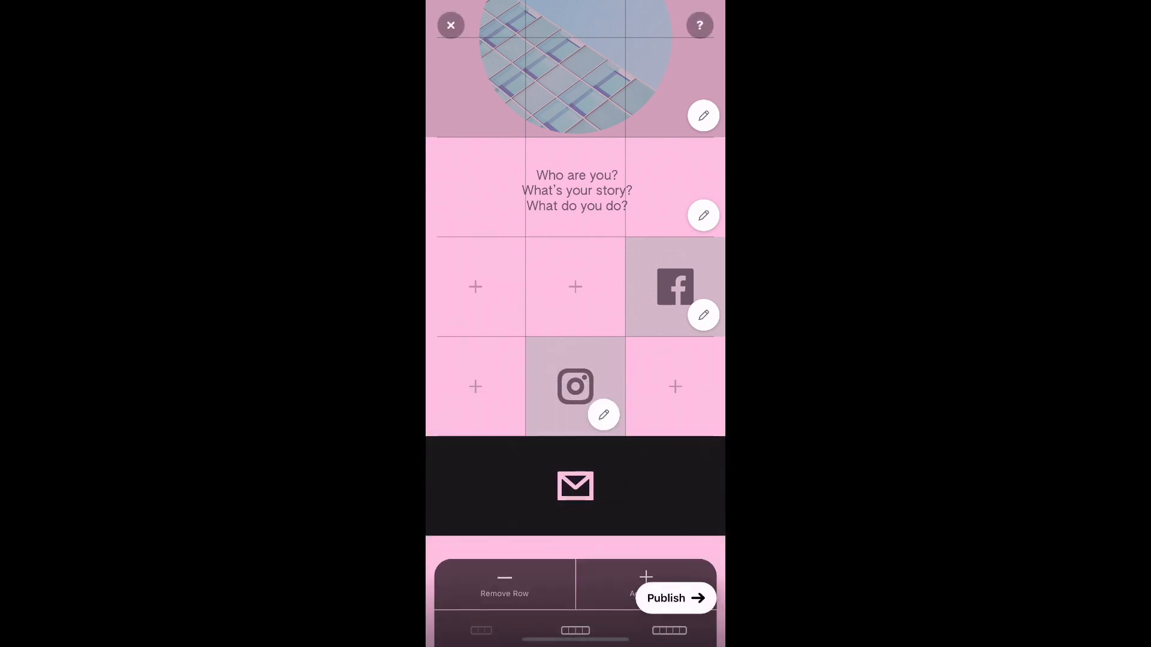
scroll(down, 3)
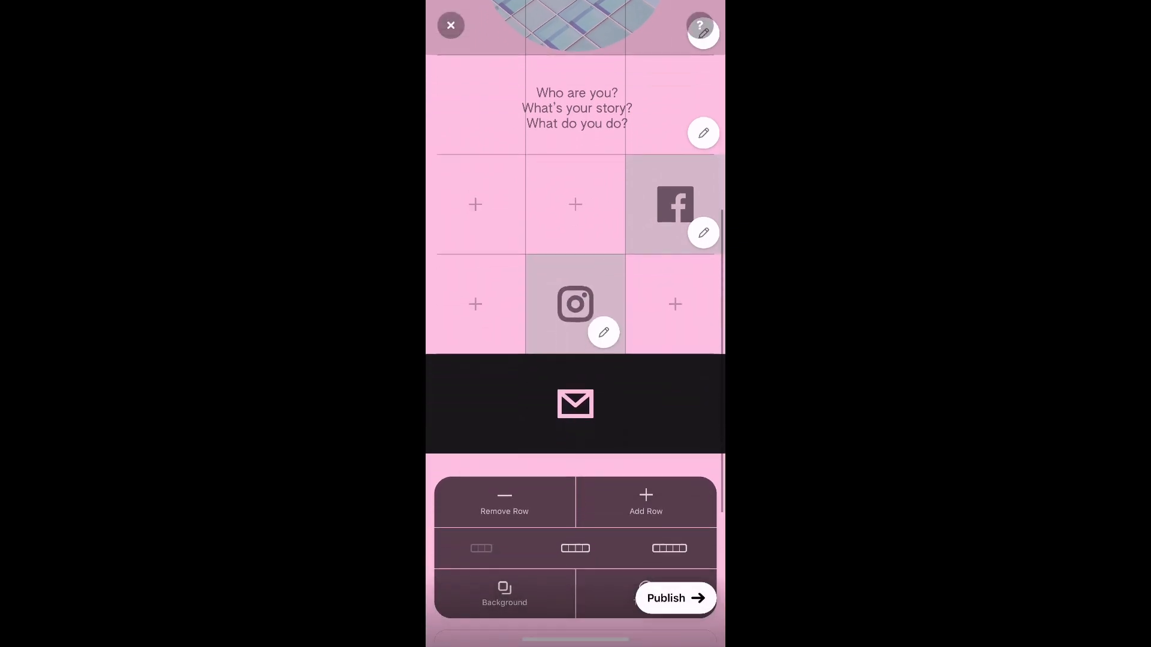
scroll(down, 3)
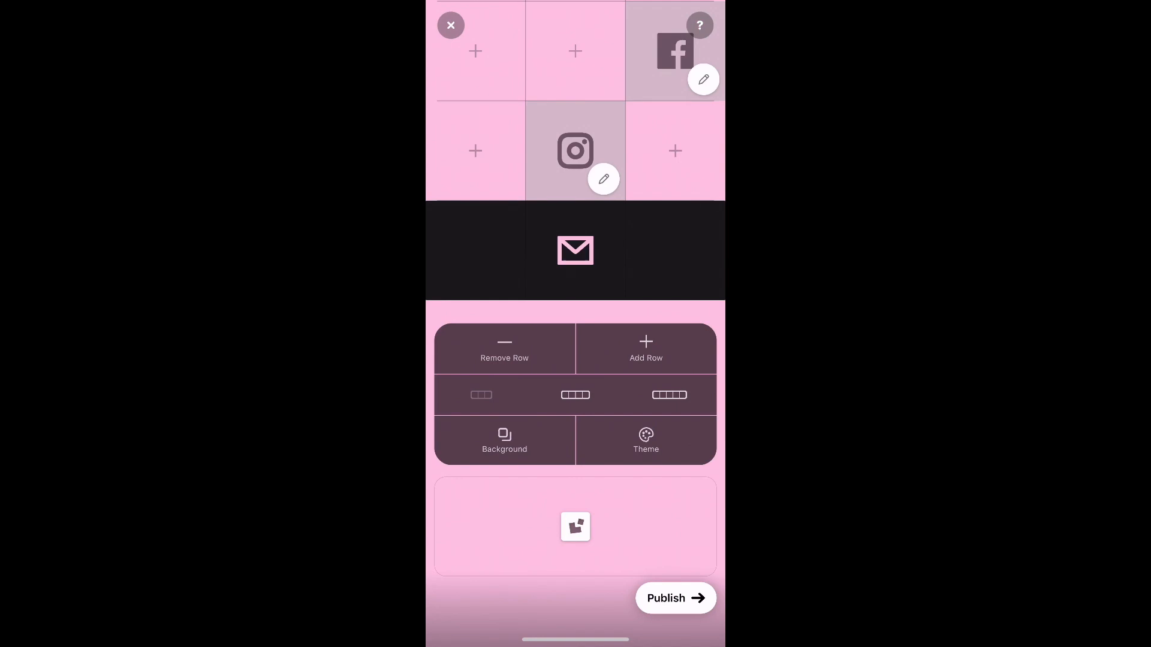
click(669, 394)
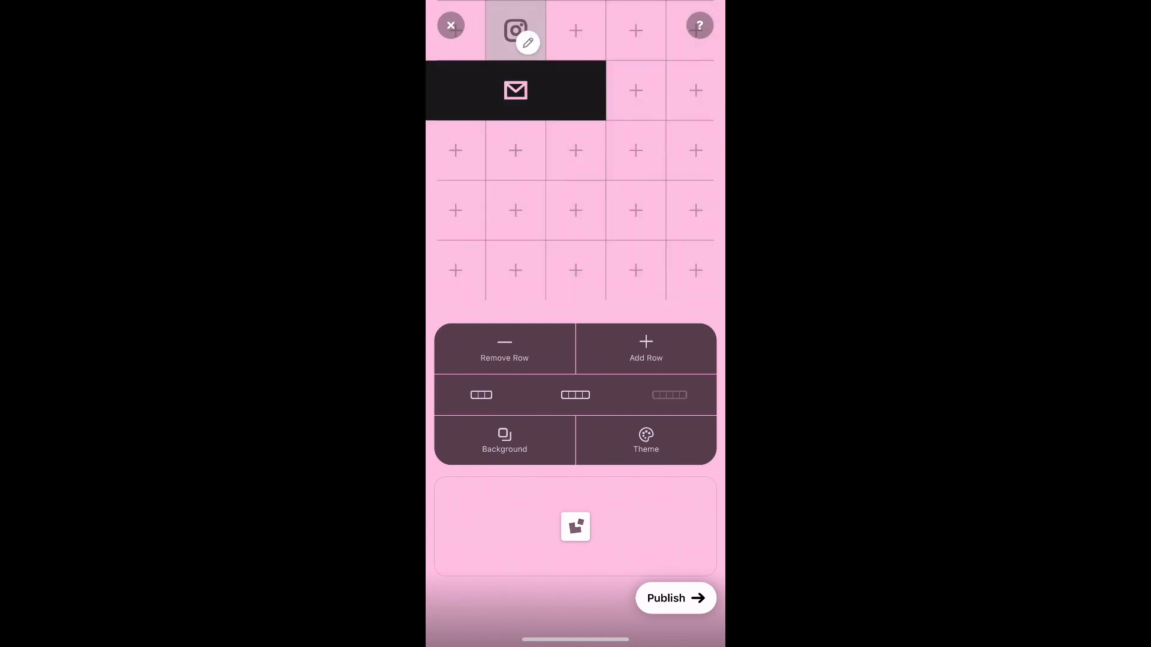
click(505, 440)
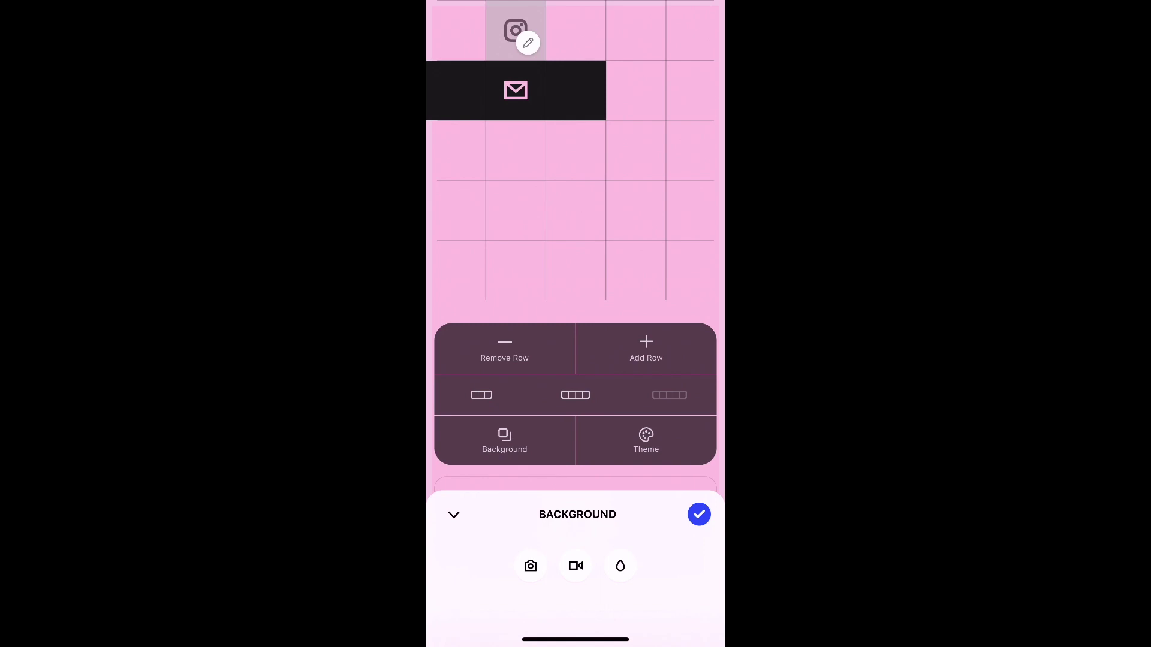
Browse the theme gallery and leave the page on its pink Flyer theme.
click(698, 514)
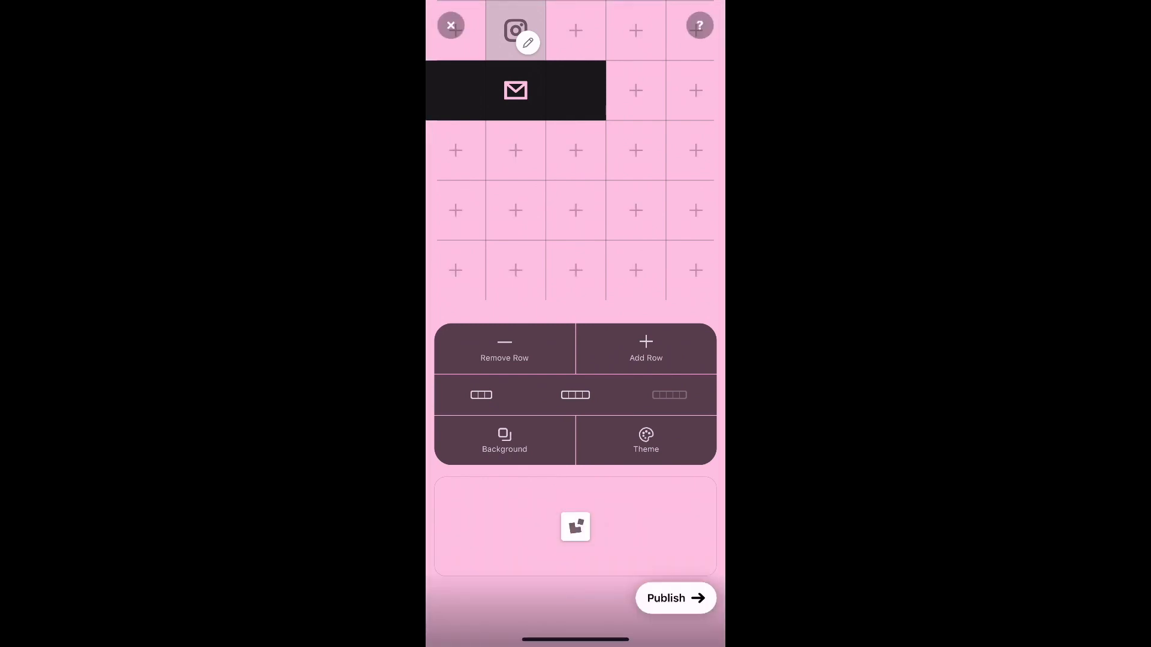
click(645, 440)
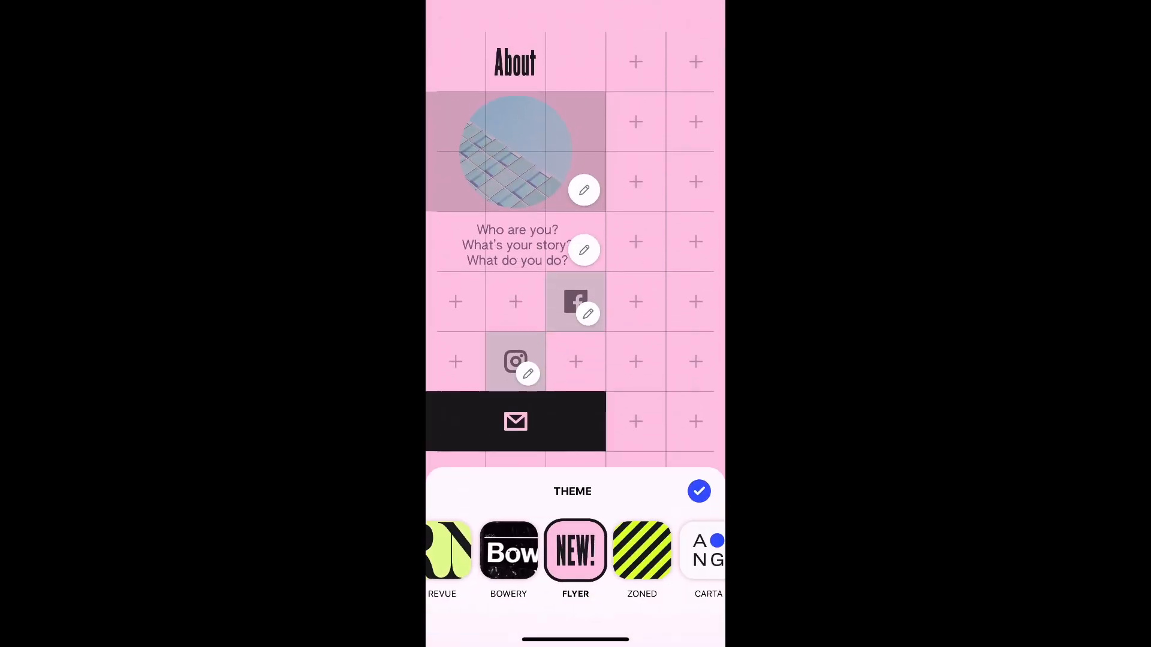
scroll(left, 3)
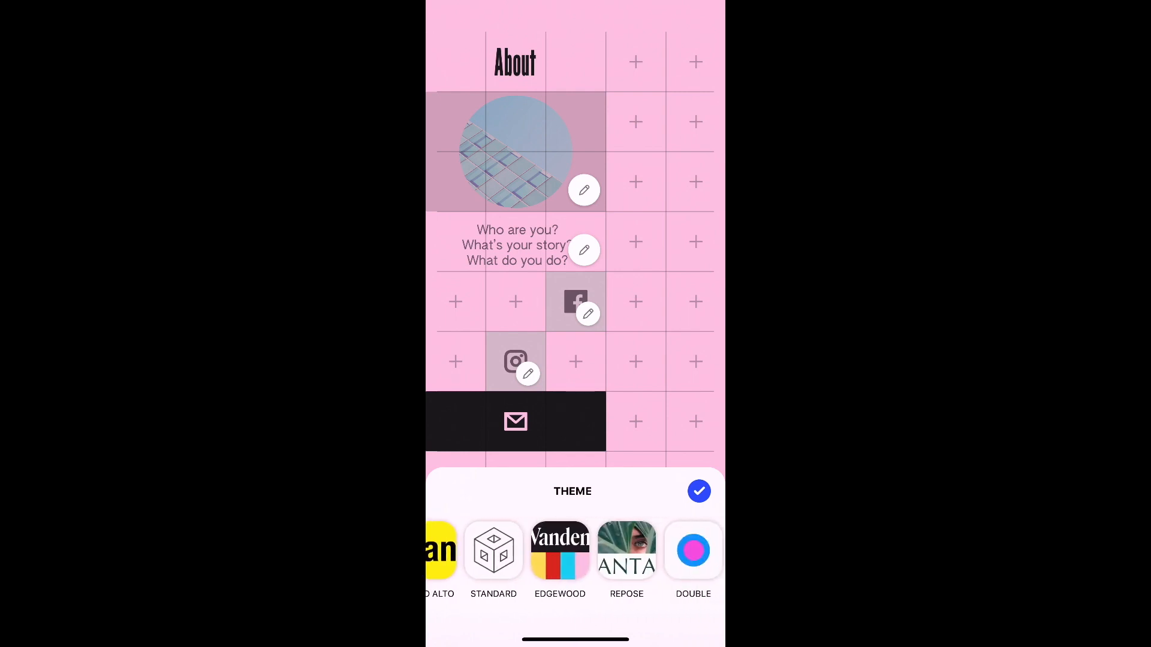
click(697, 492)
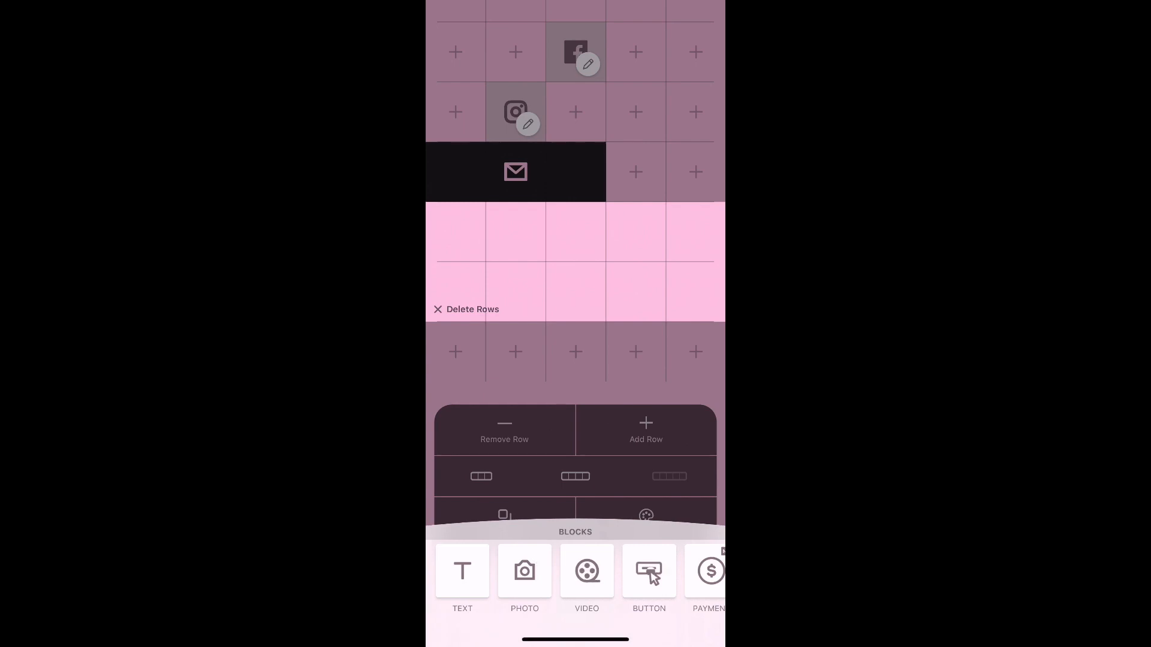
Exit the About page editor back to the site's Home dashboard.
scroll(left, 3)
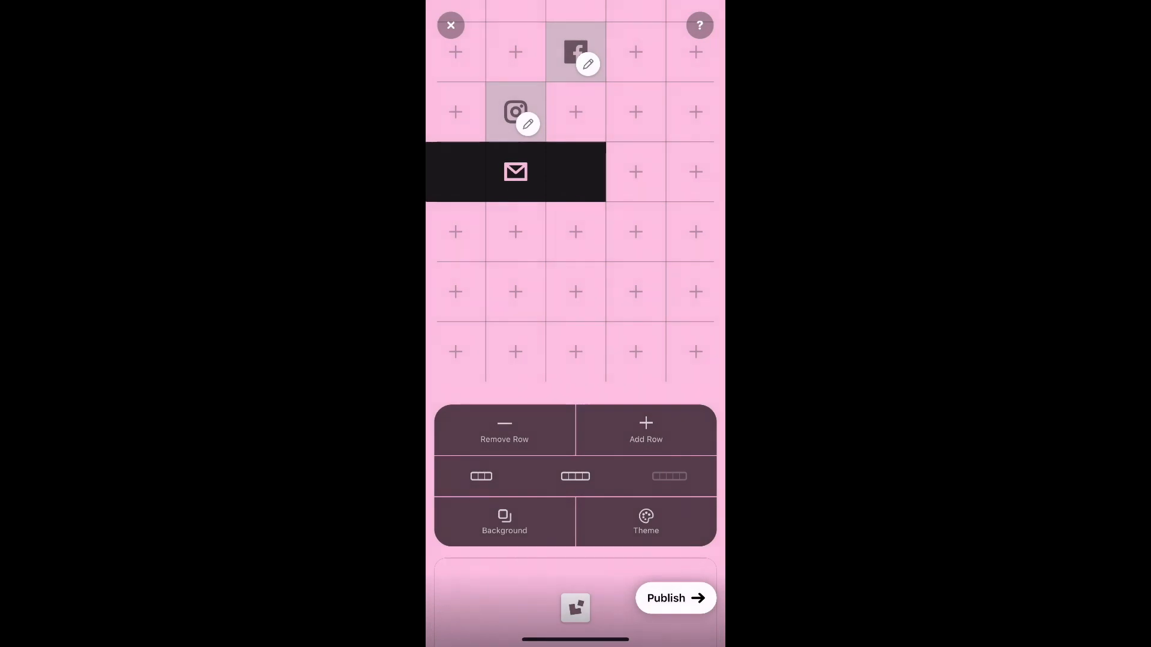
click(451, 25)
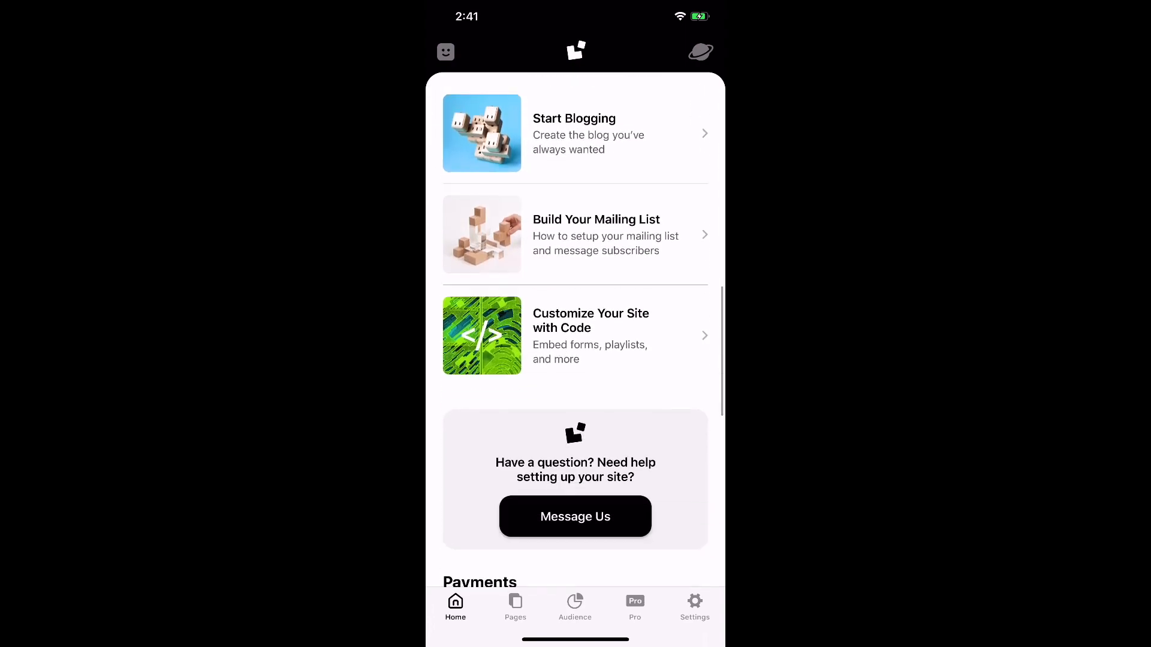
Switch to the Pages tab listing the About Me and Shop pages.
scroll(down, 3)
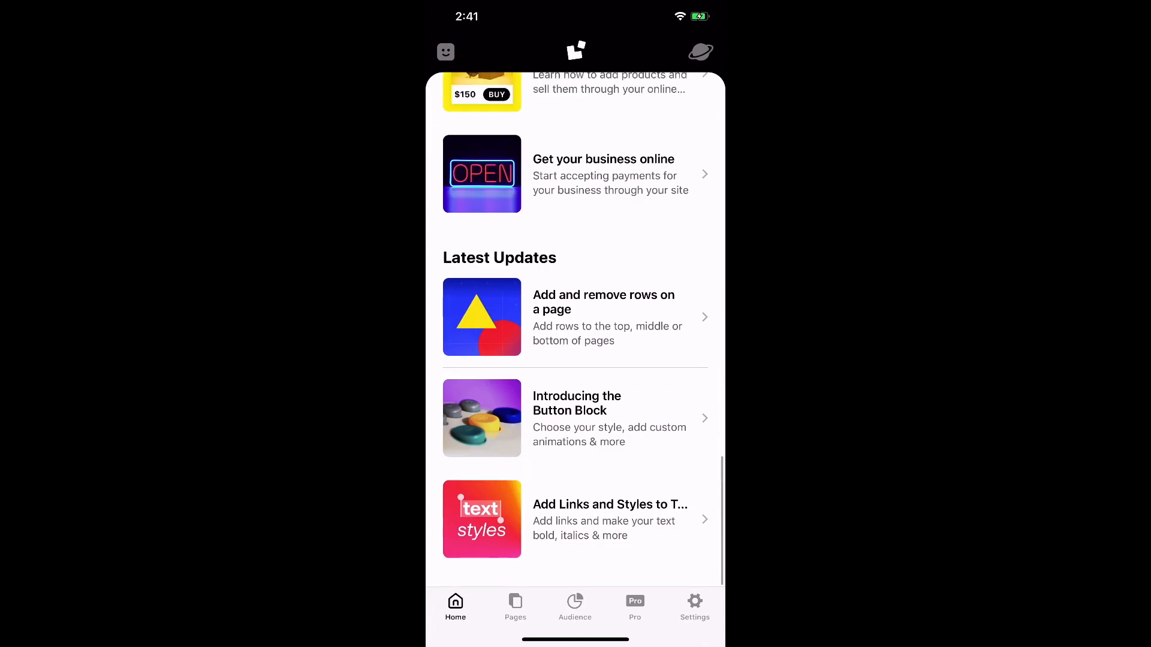
click(514, 606)
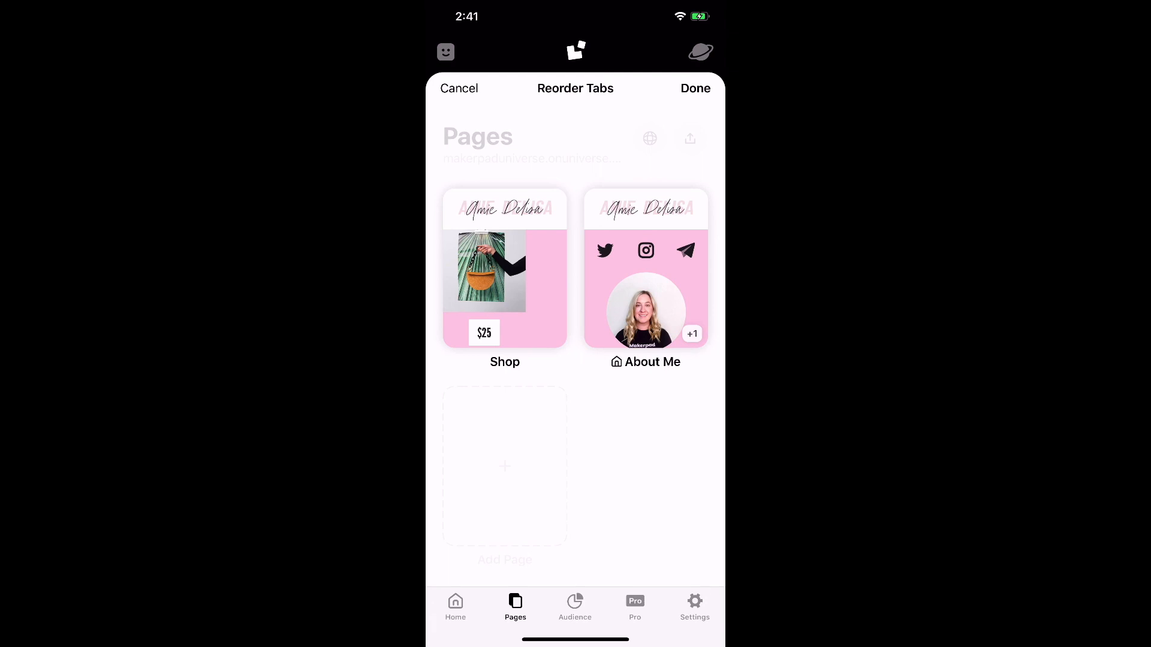
Finish reordering tabs, view the About Me page details and preview its live site.
click(694, 88)
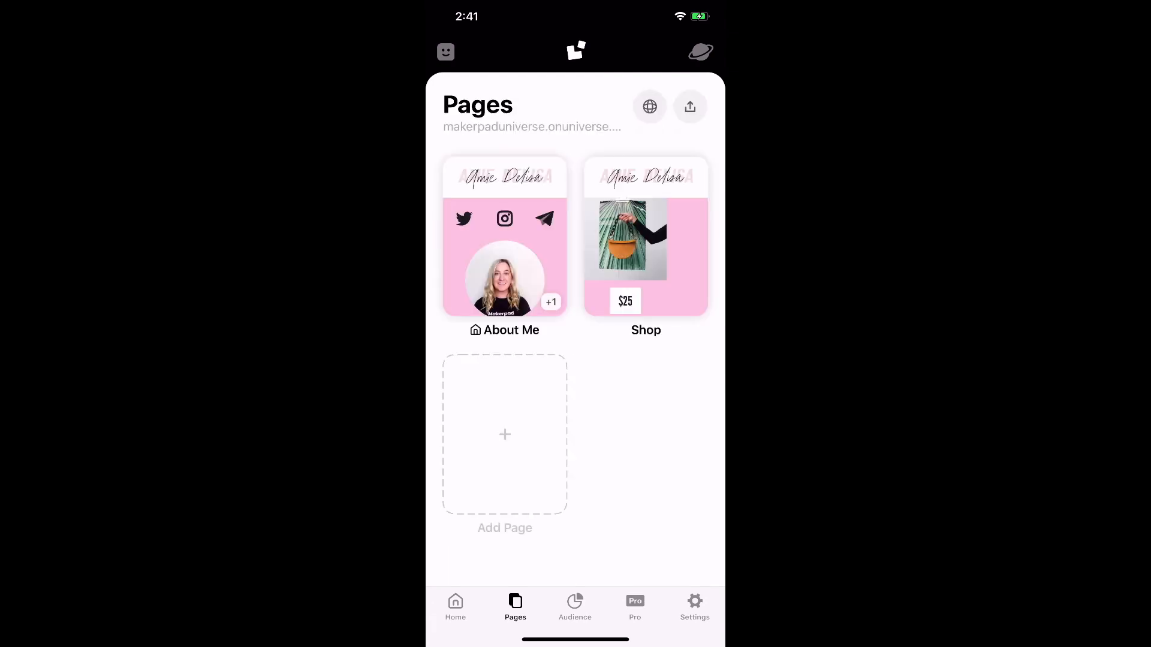
click(504, 246)
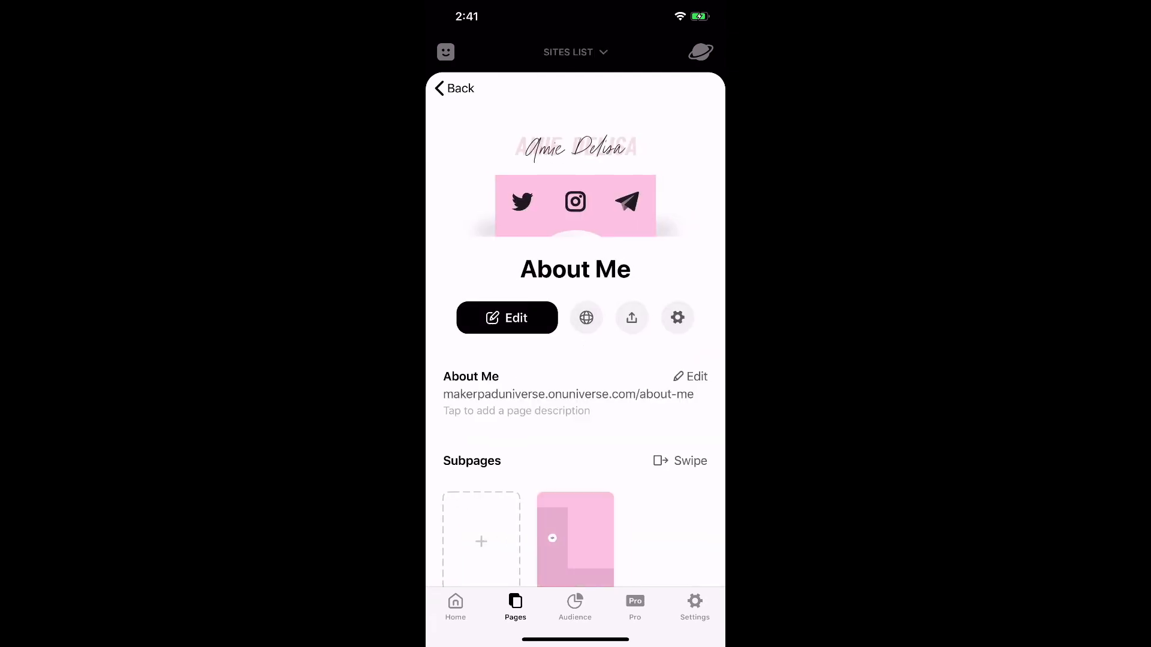
click(585, 317)
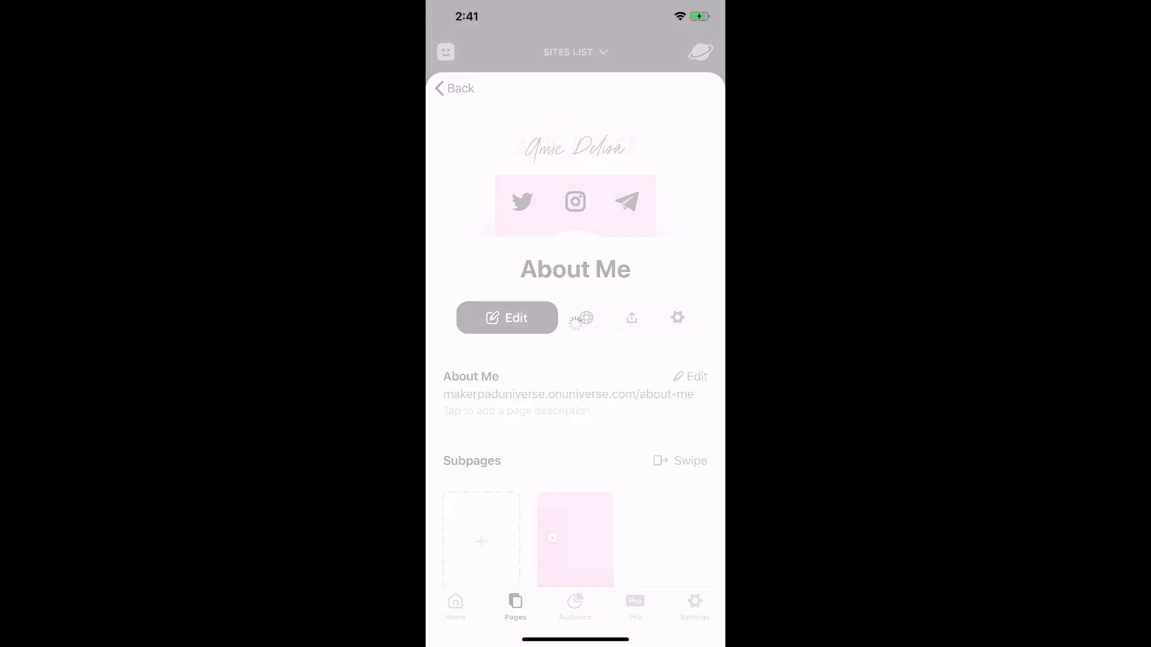
click(506, 318)
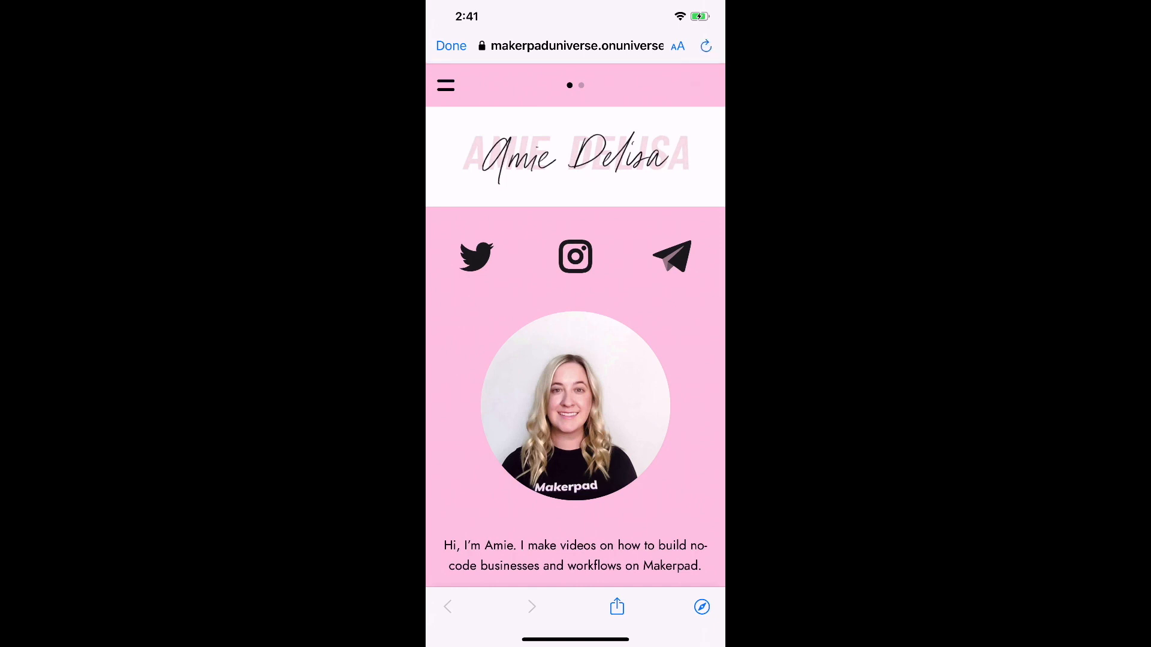
click(451, 46)
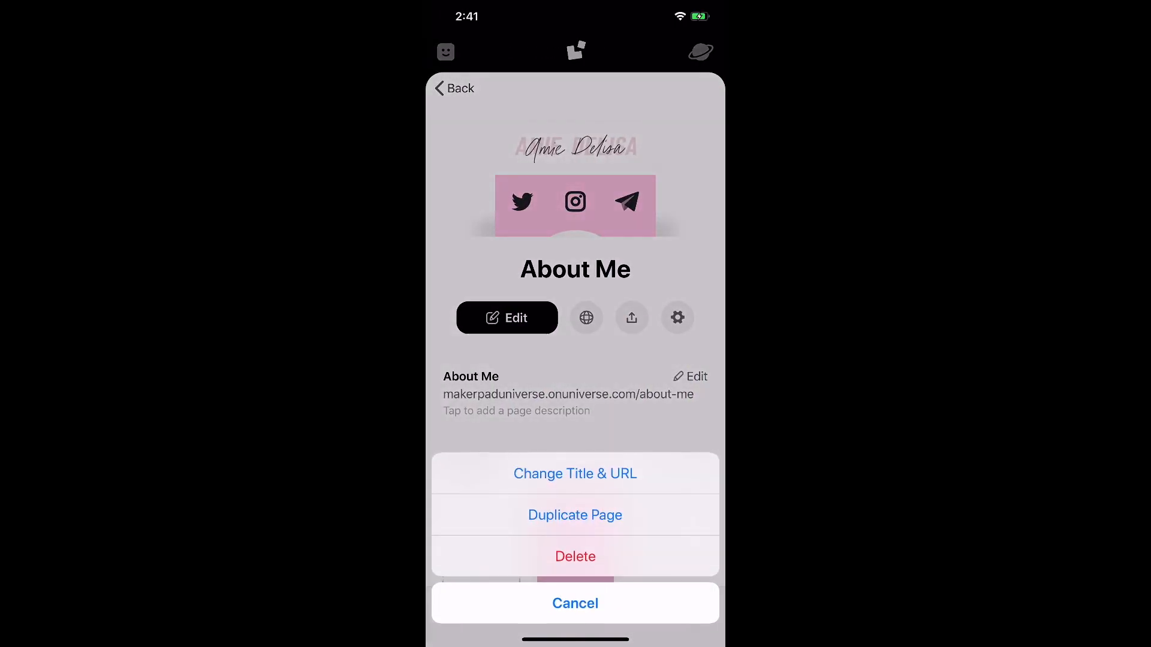
Check the About Me page-actions menu and its Page Settings, cancelling without changes.
click(574, 474)
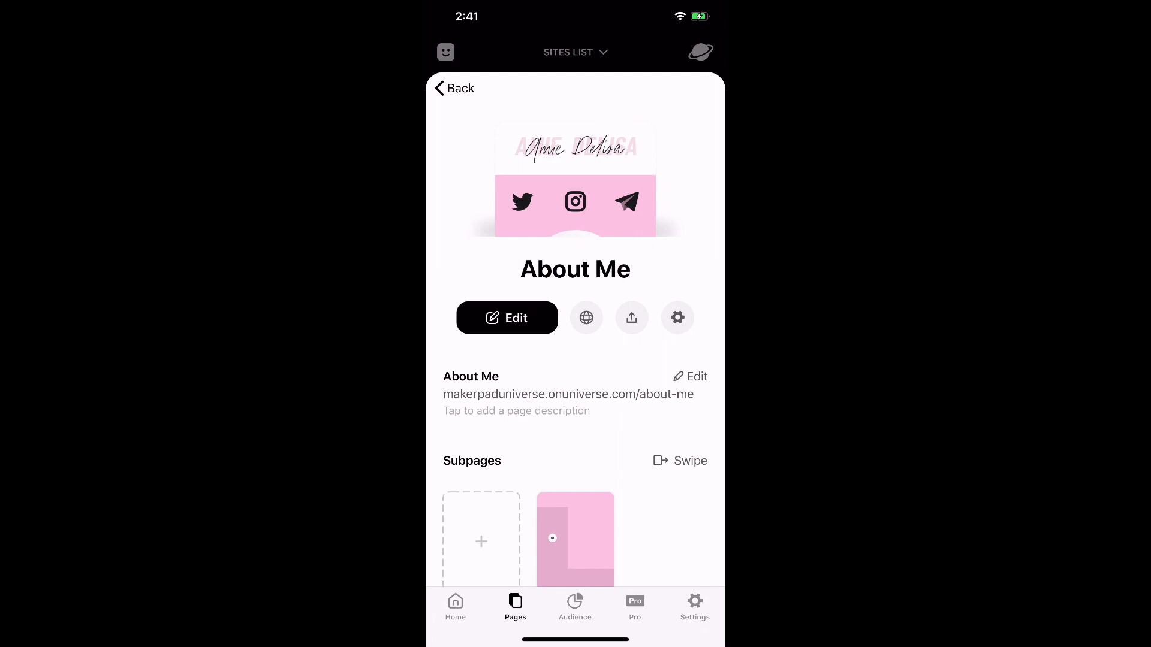
scroll(up, 3)
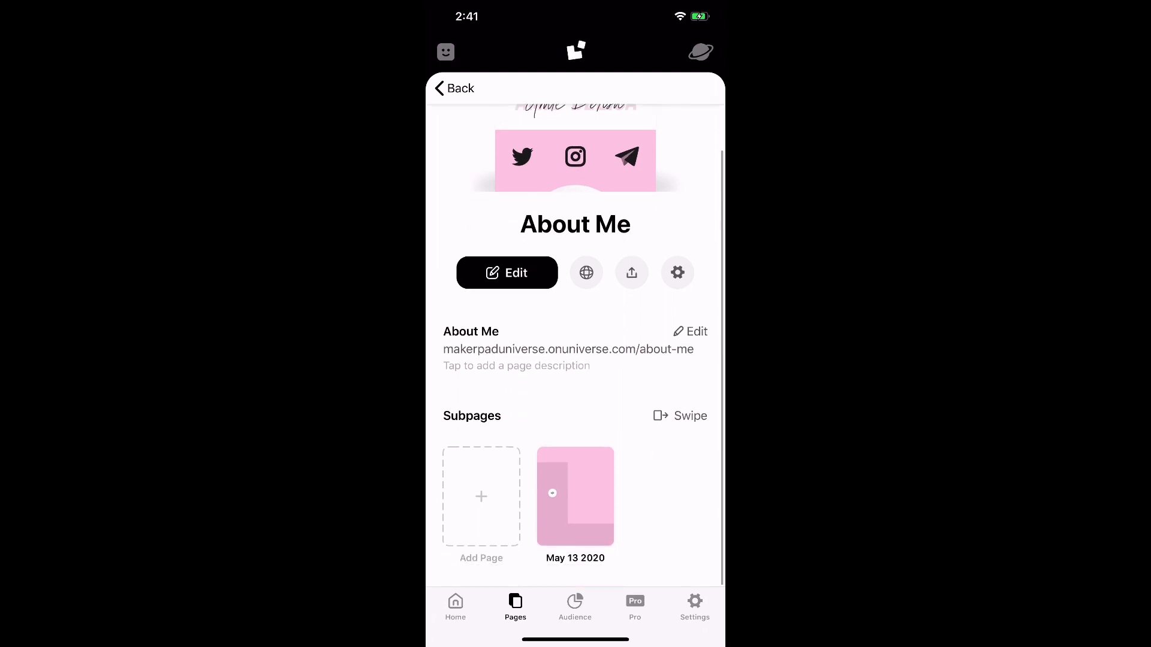
click(676, 272)
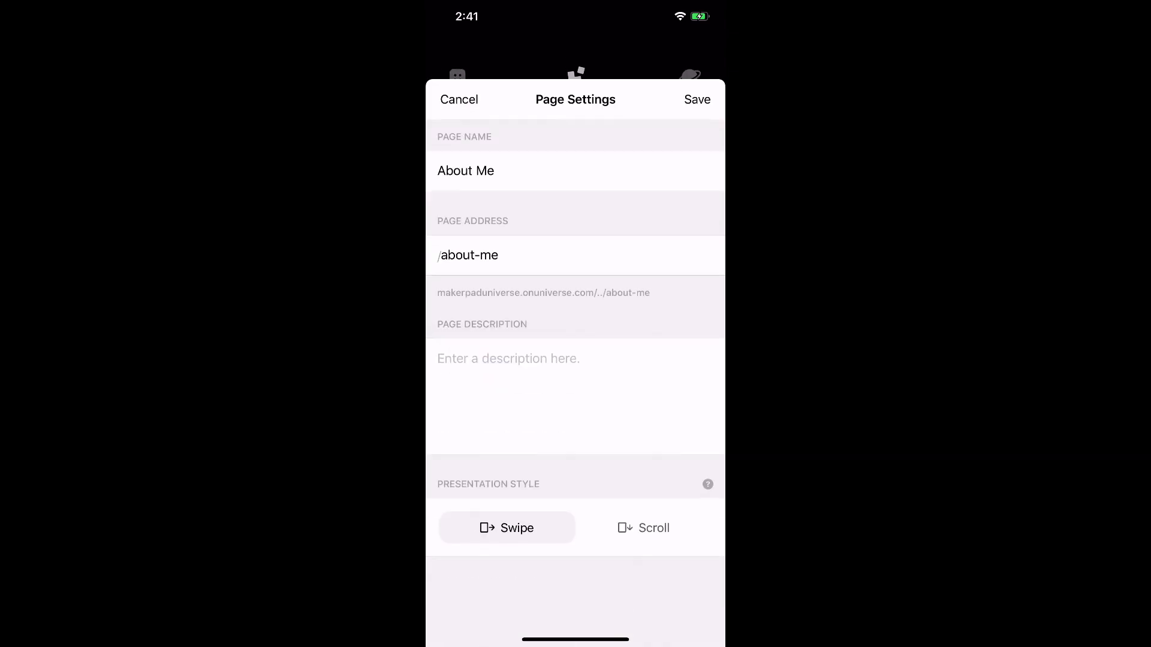
click(459, 100)
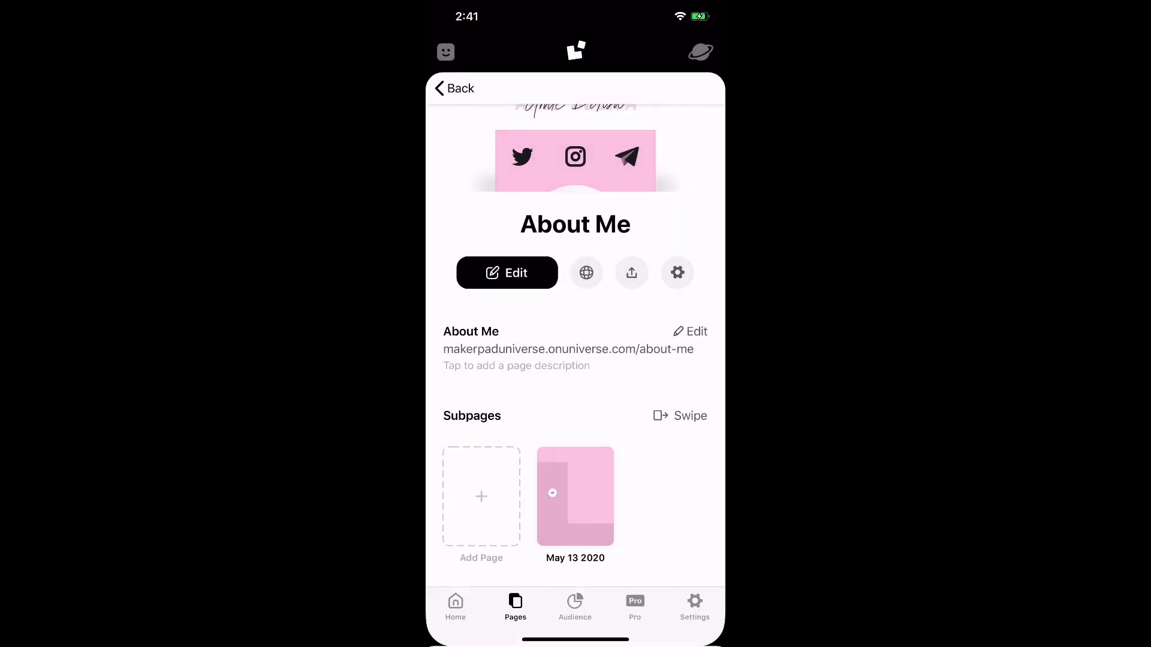
Leave the page and switch to the Audience statistics: 16 views, 1 subscriber, $0 payments.
click(575, 52)
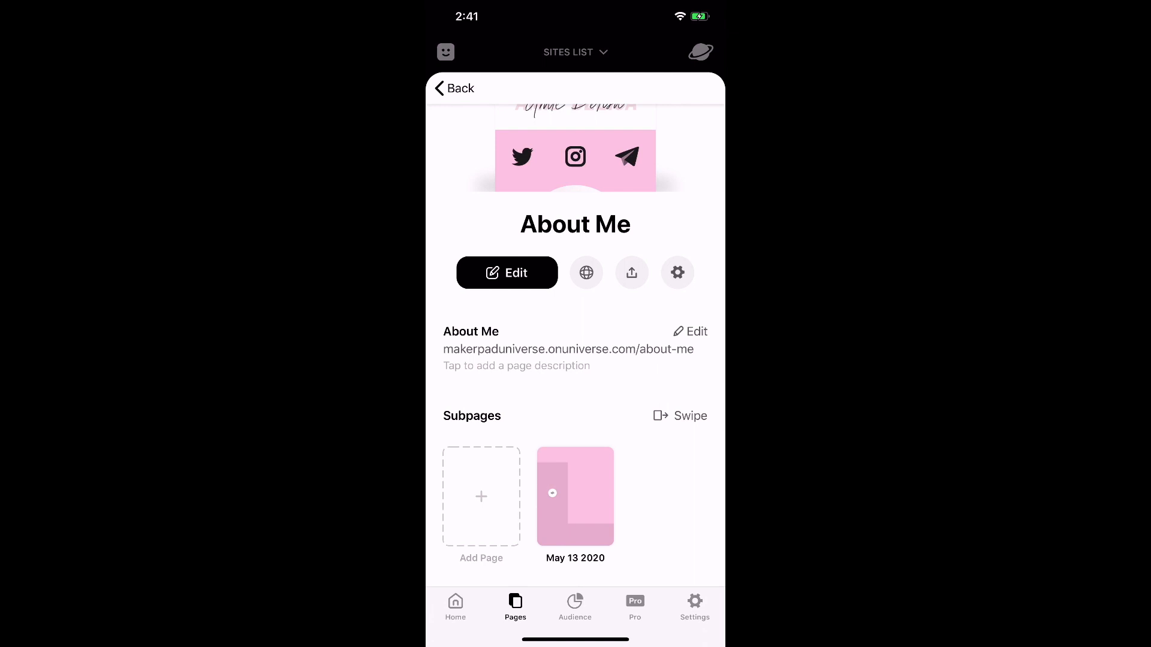
click(574, 606)
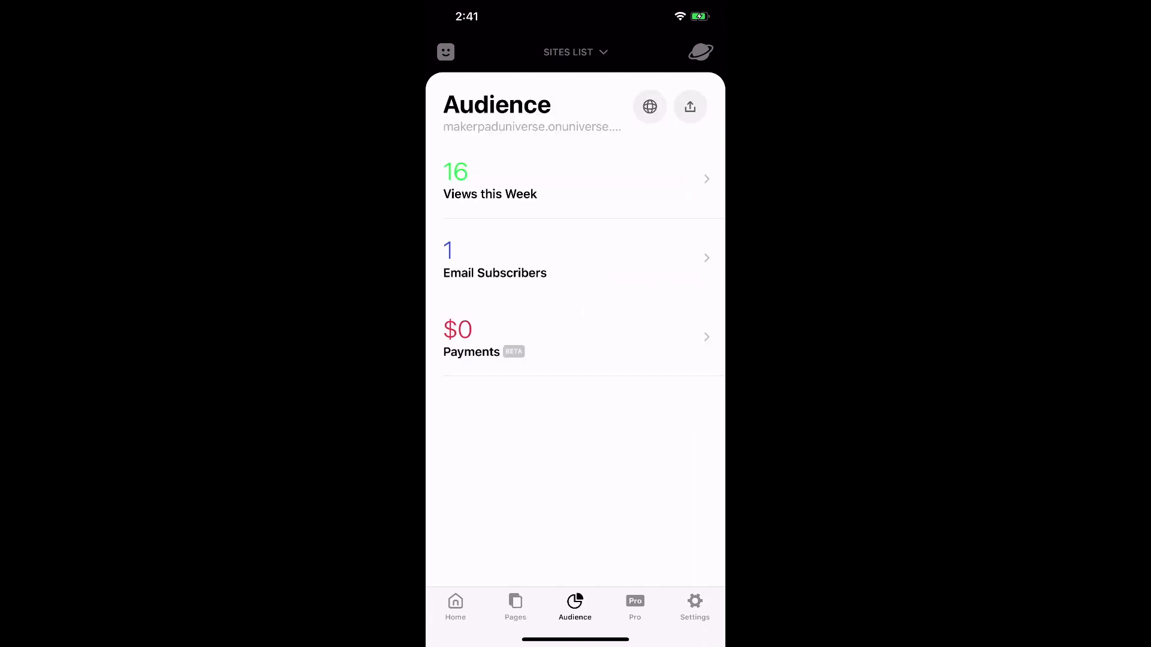
click(576, 179)
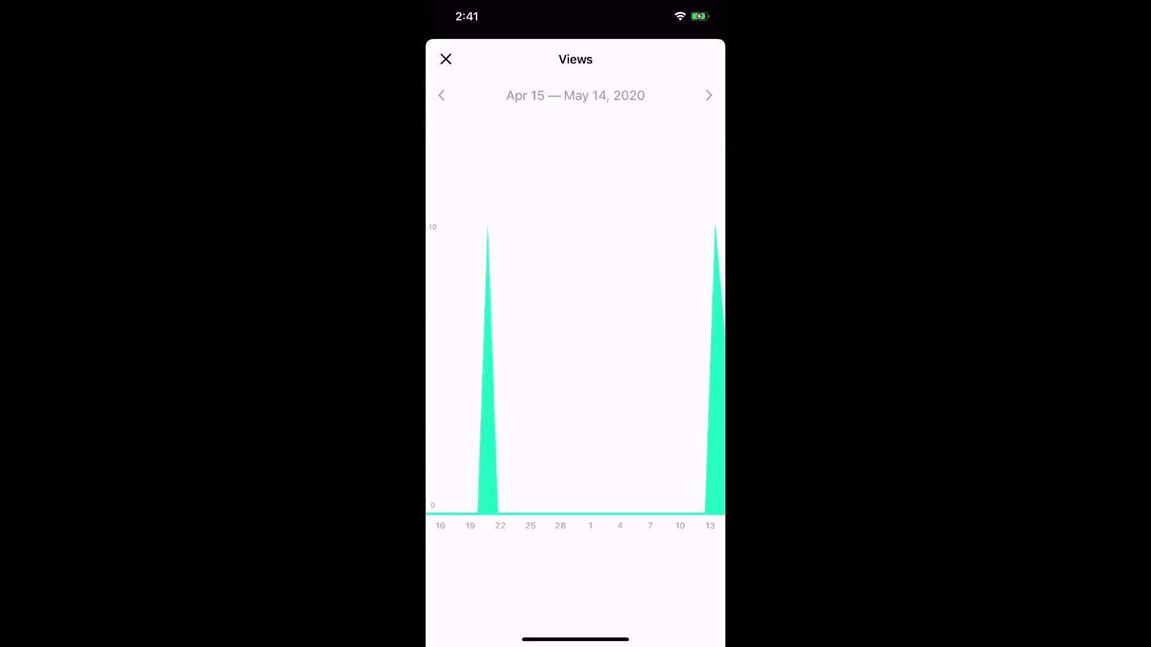
click(476, 366)
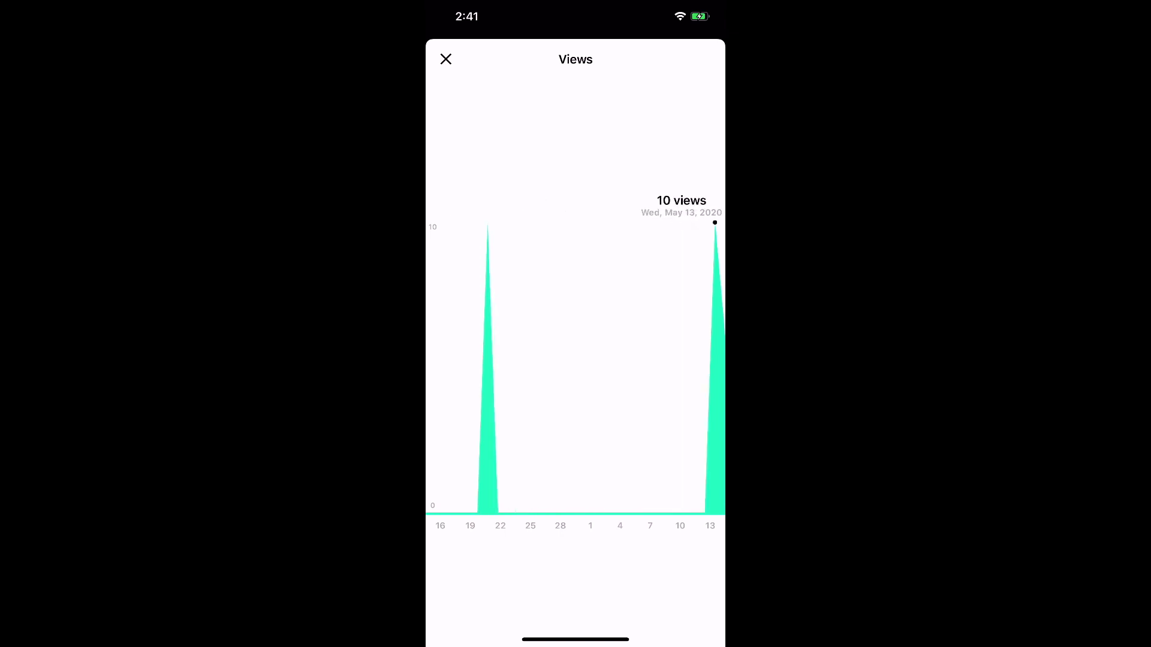
click(446, 60)
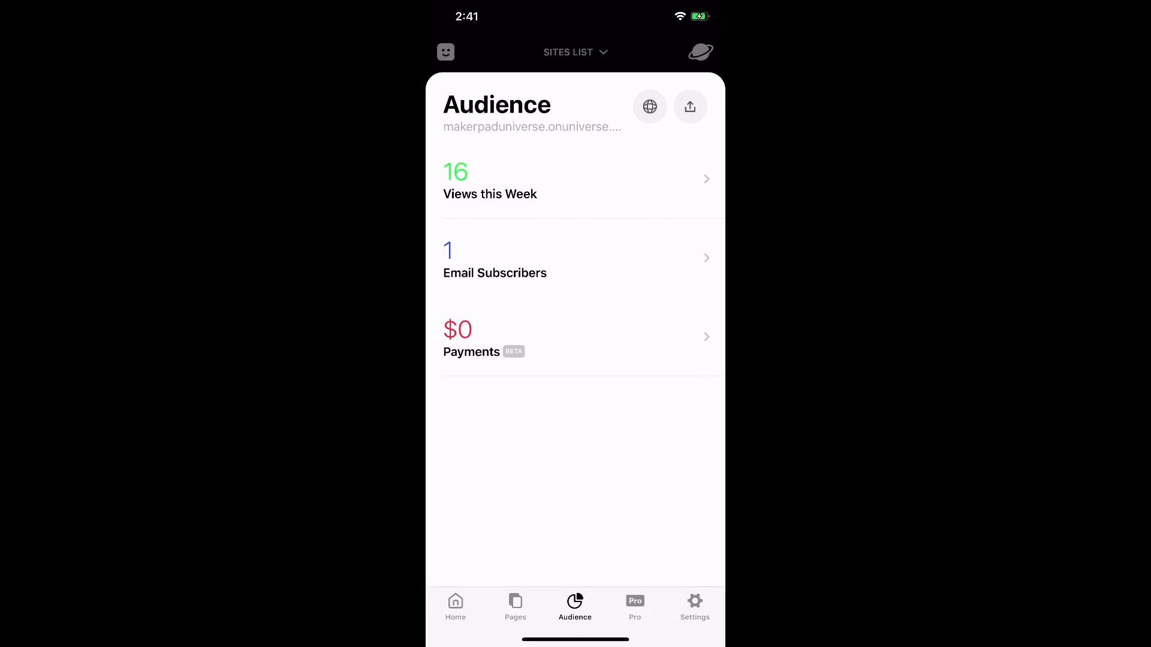
click(575, 257)
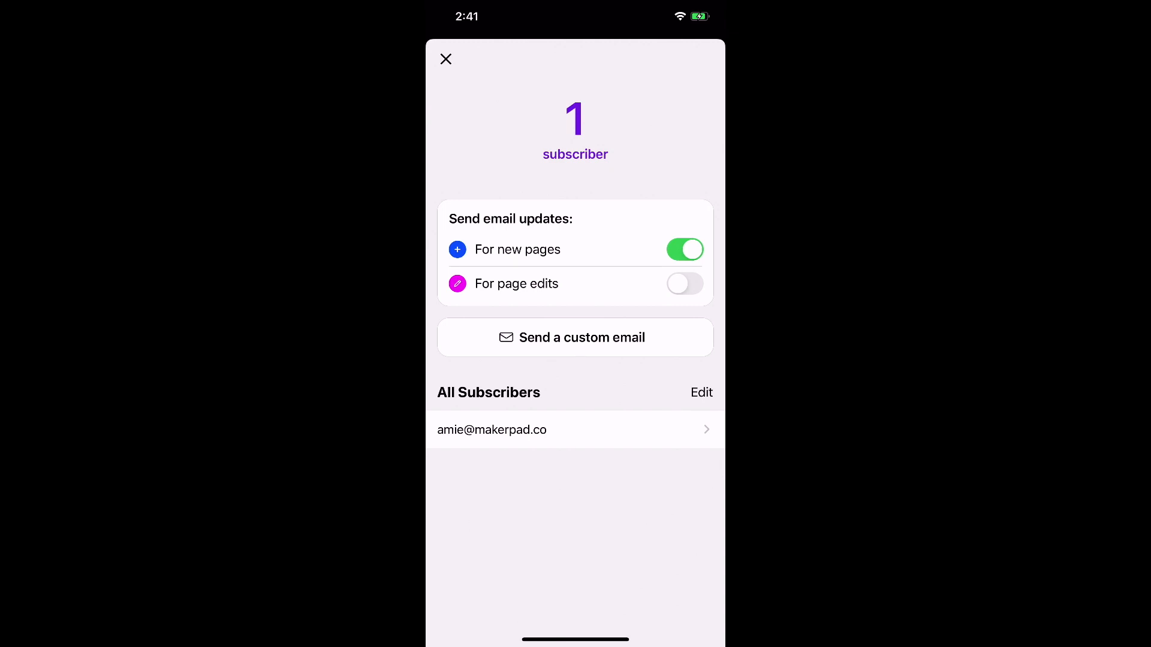
click(574, 337)
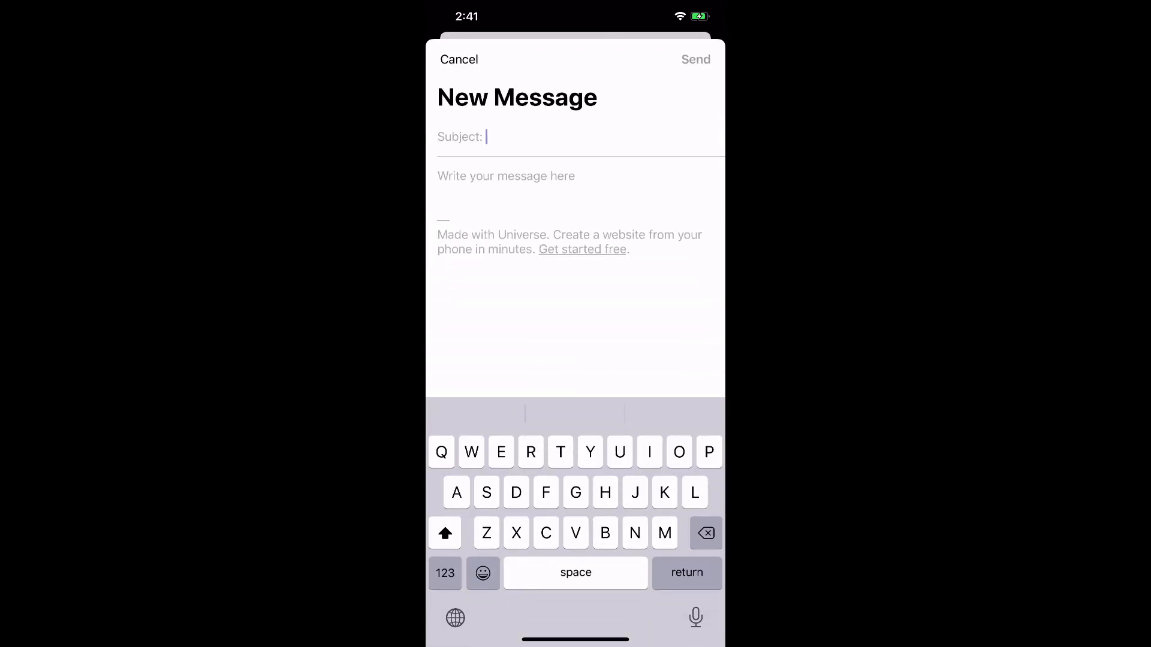
click(459, 60)
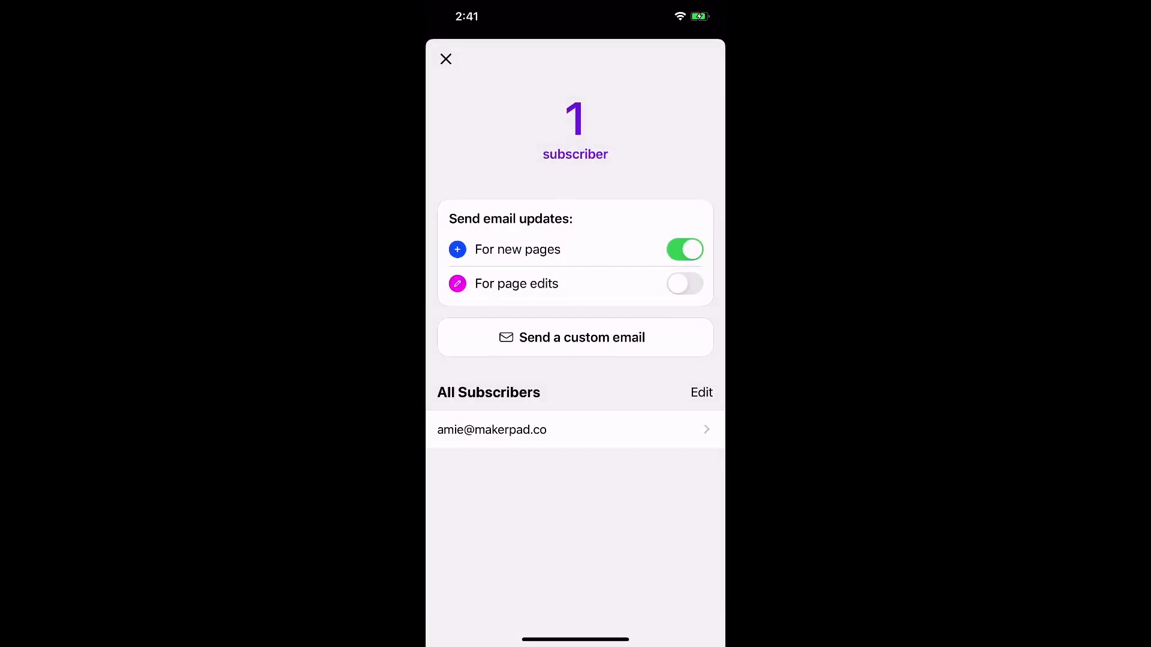
click(574, 337)
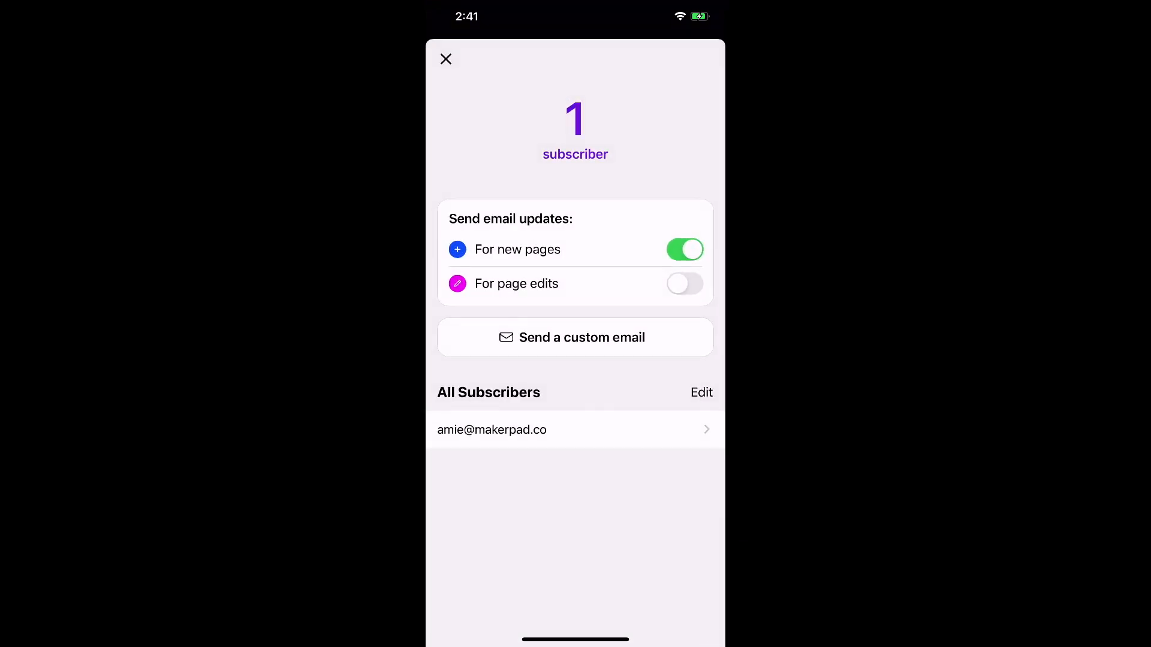
click(446, 60)
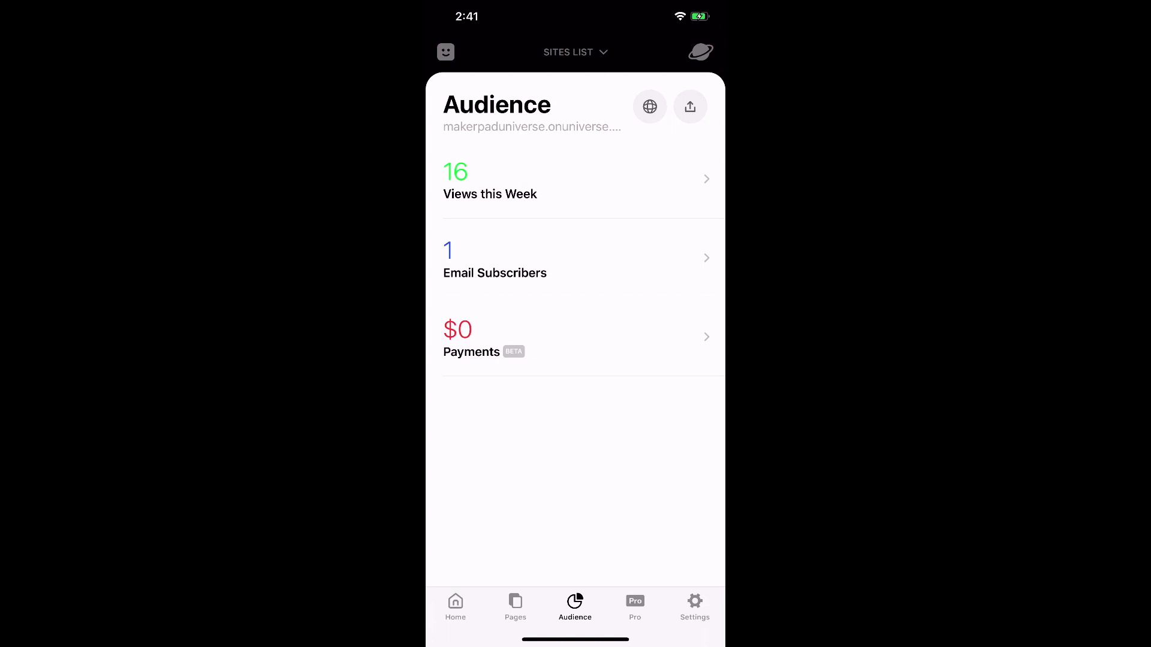
click(574, 336)
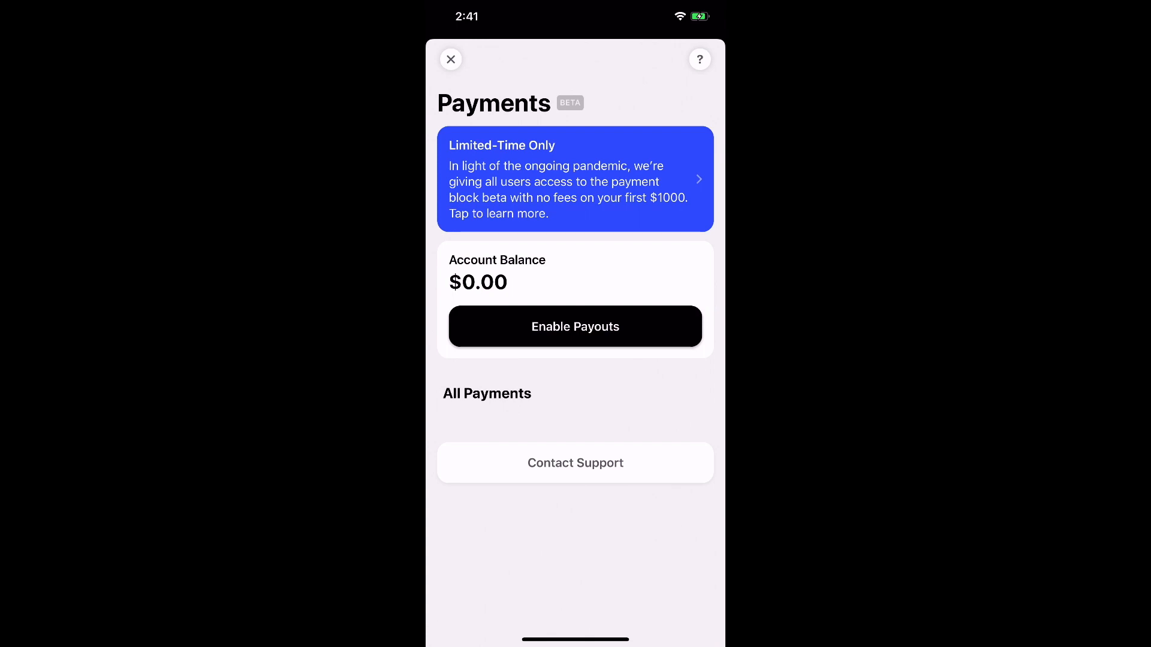
click(451, 60)
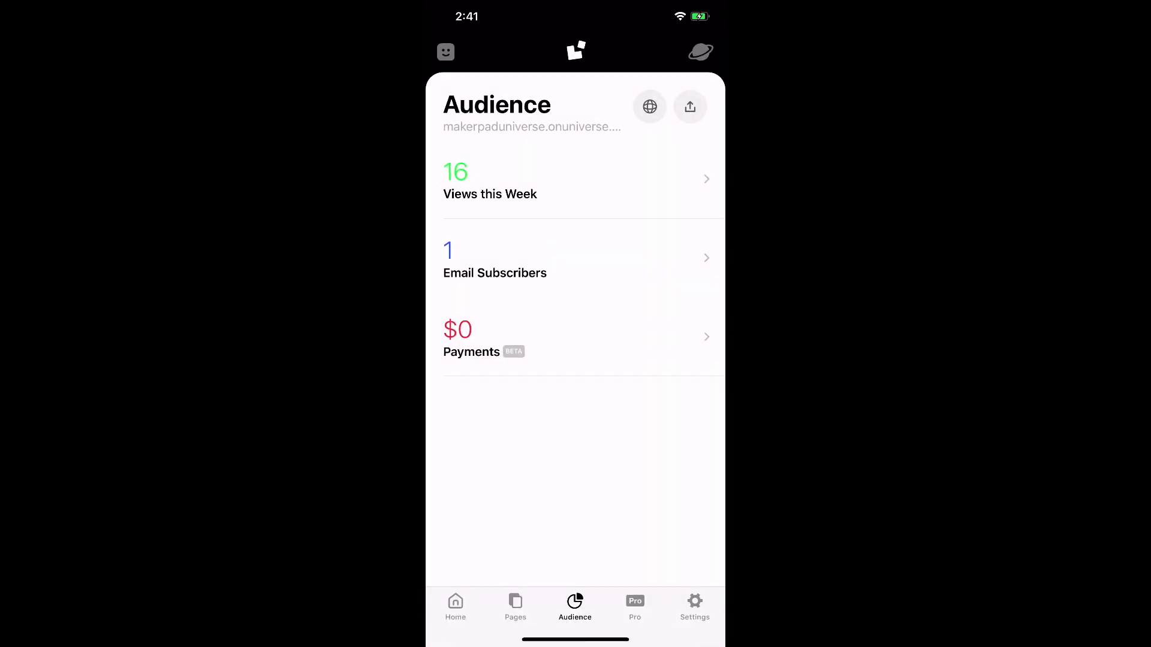
Browse the Pro tab's guides and benefits, then move to the site Settings tab.
click(634, 606)
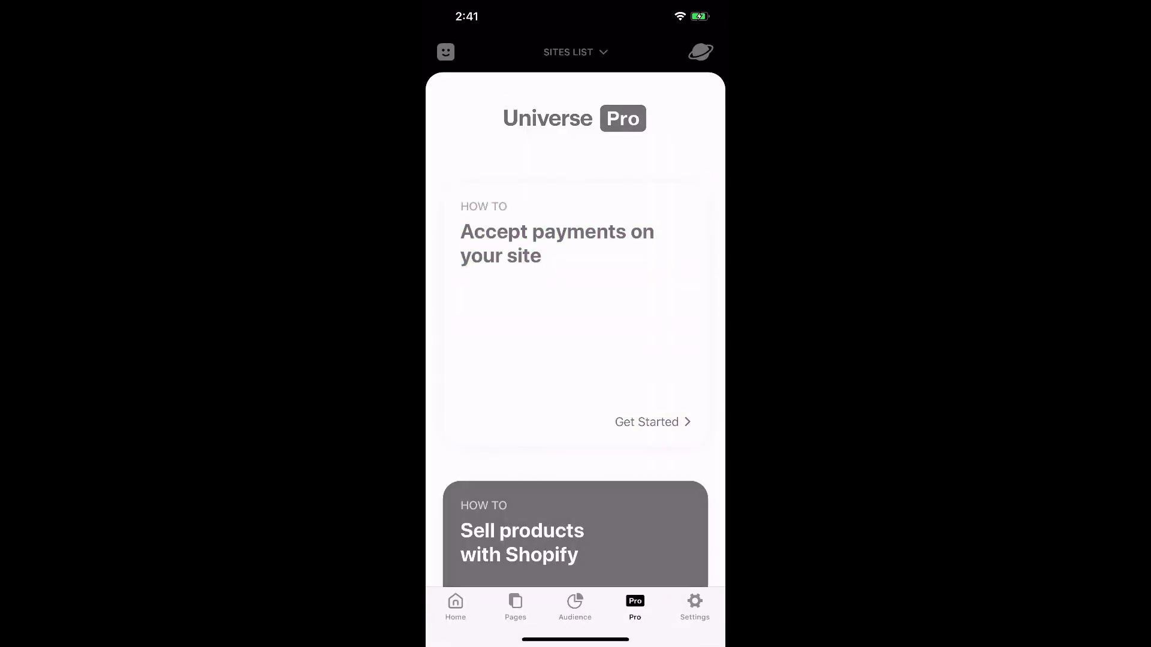
scroll(down, 3)
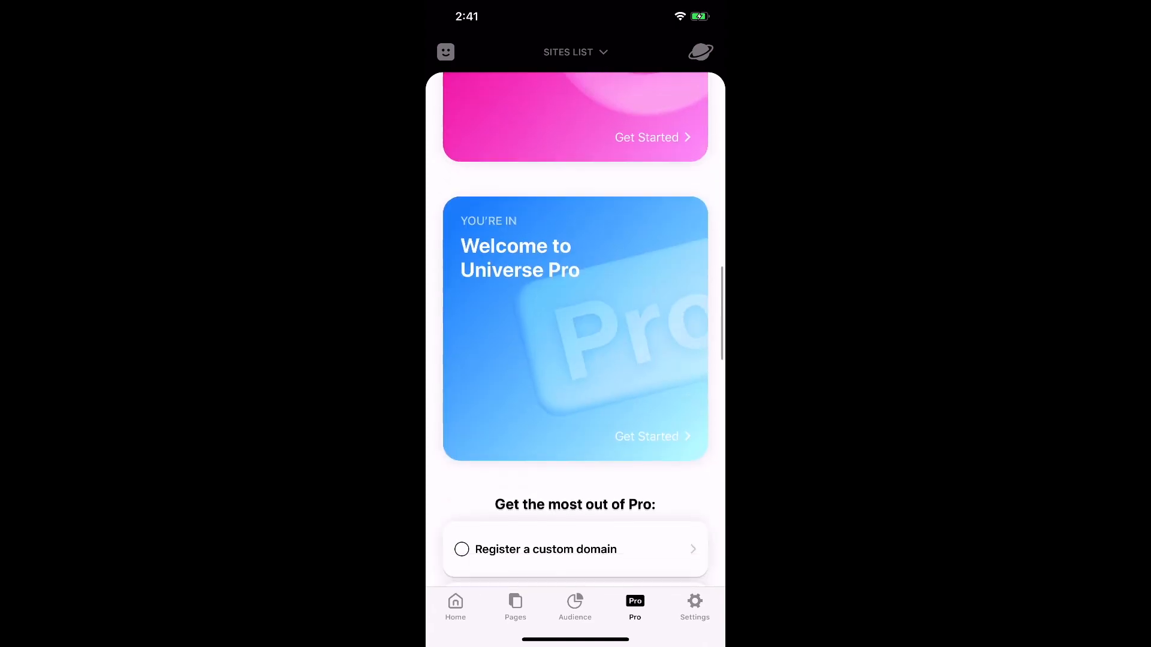
scroll(down, 3)
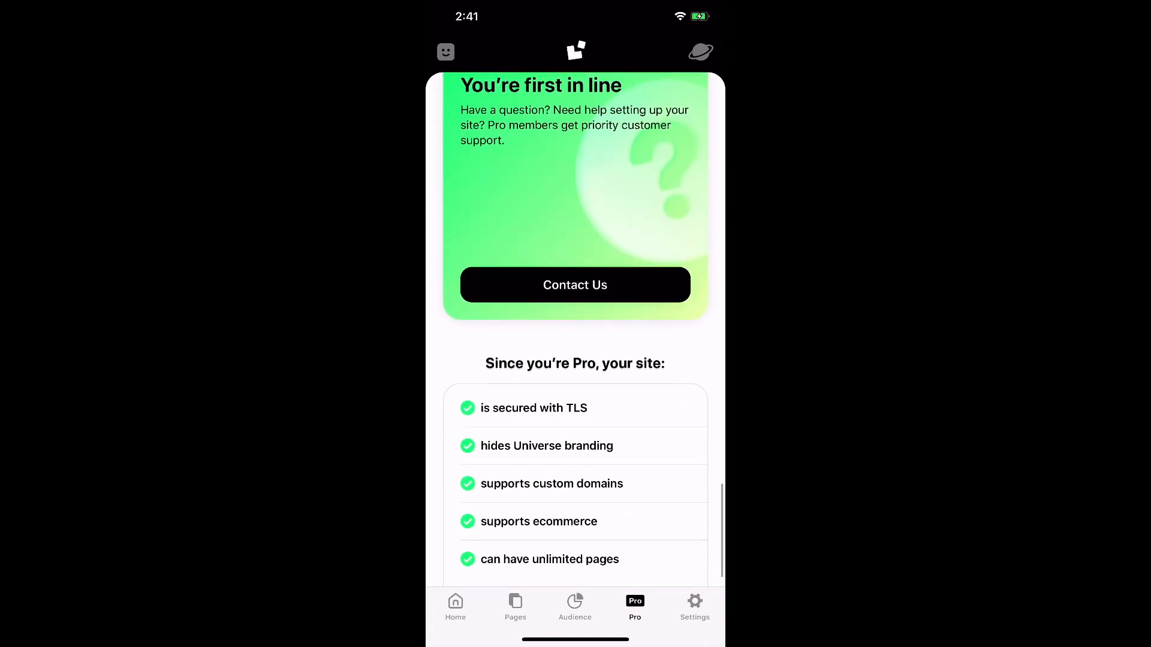
click(694, 606)
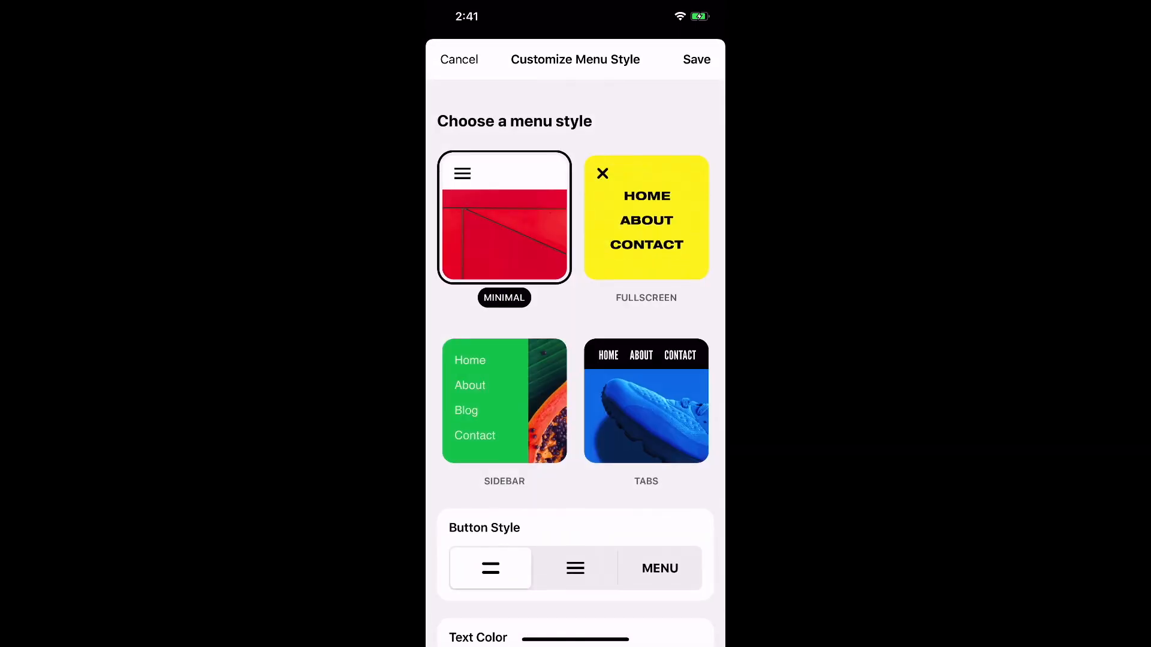
Look over the menu styles, colors and fonts, then return to the Home overview.
scroll(down, 3)
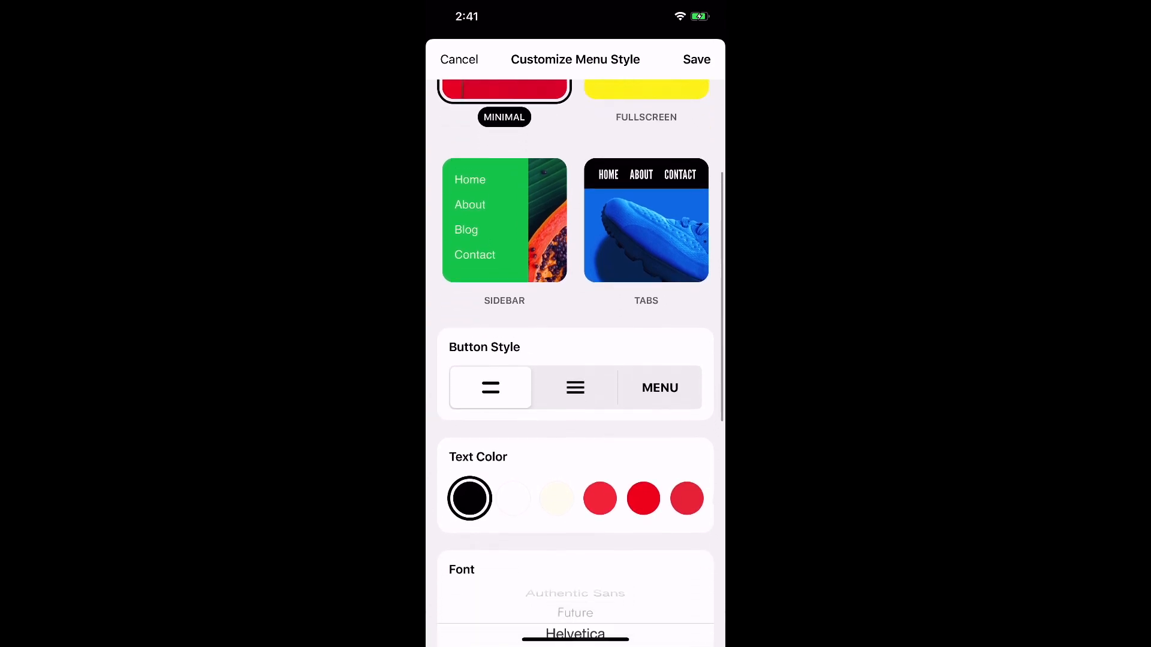
scroll(down, 3)
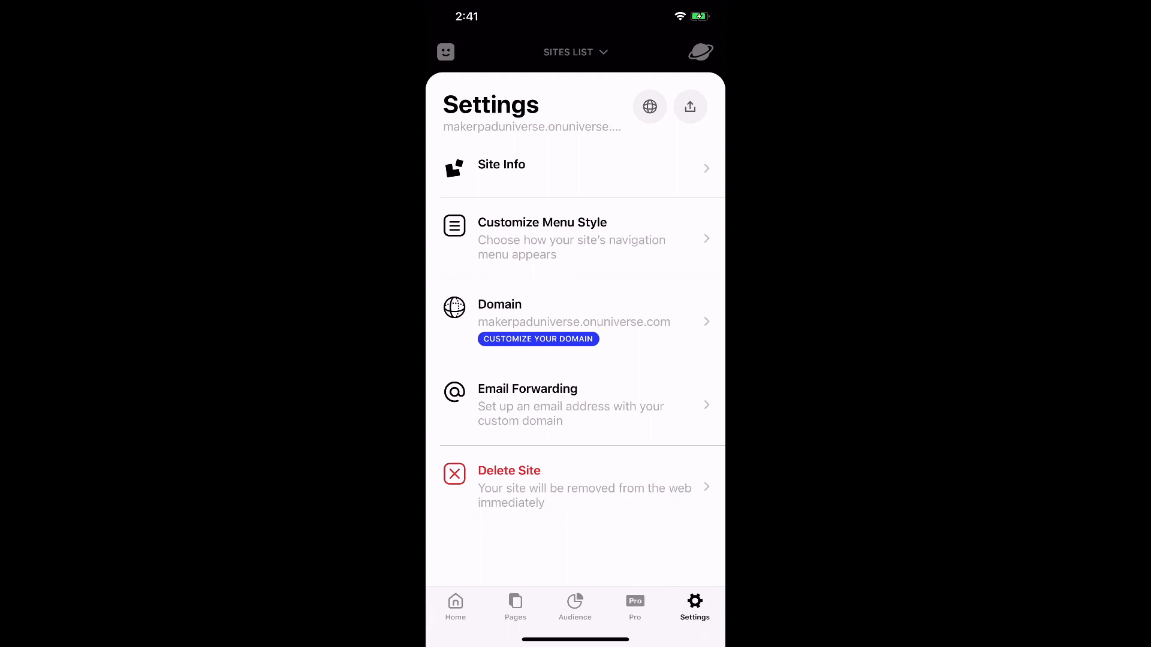
click(455, 606)
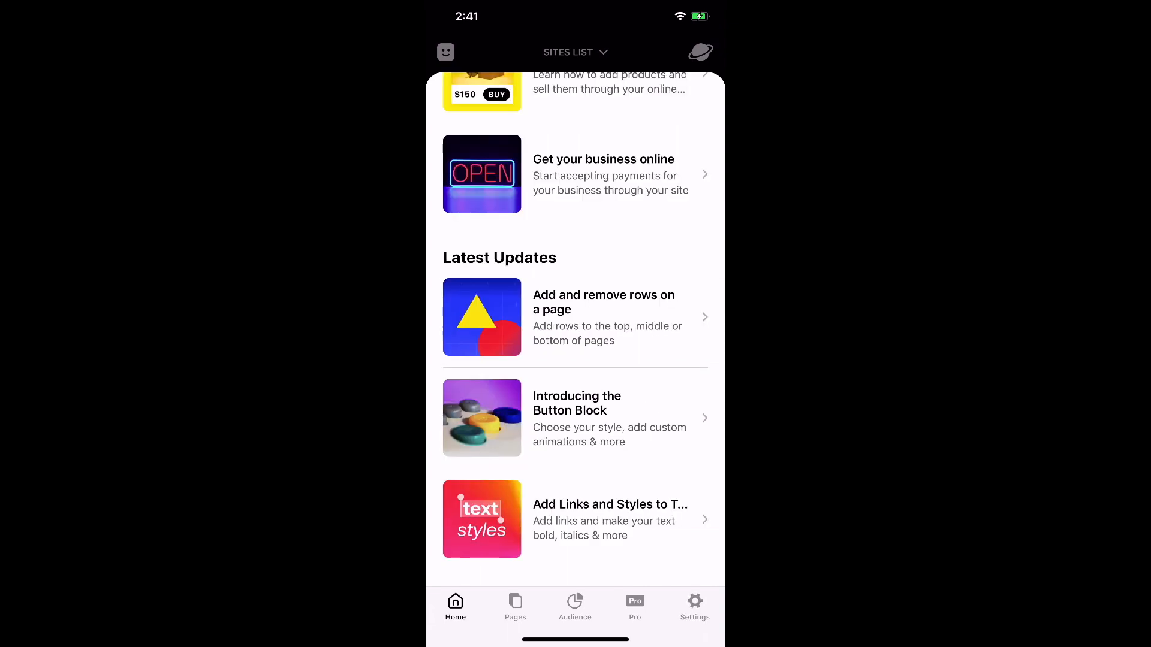
scroll(up, 3)
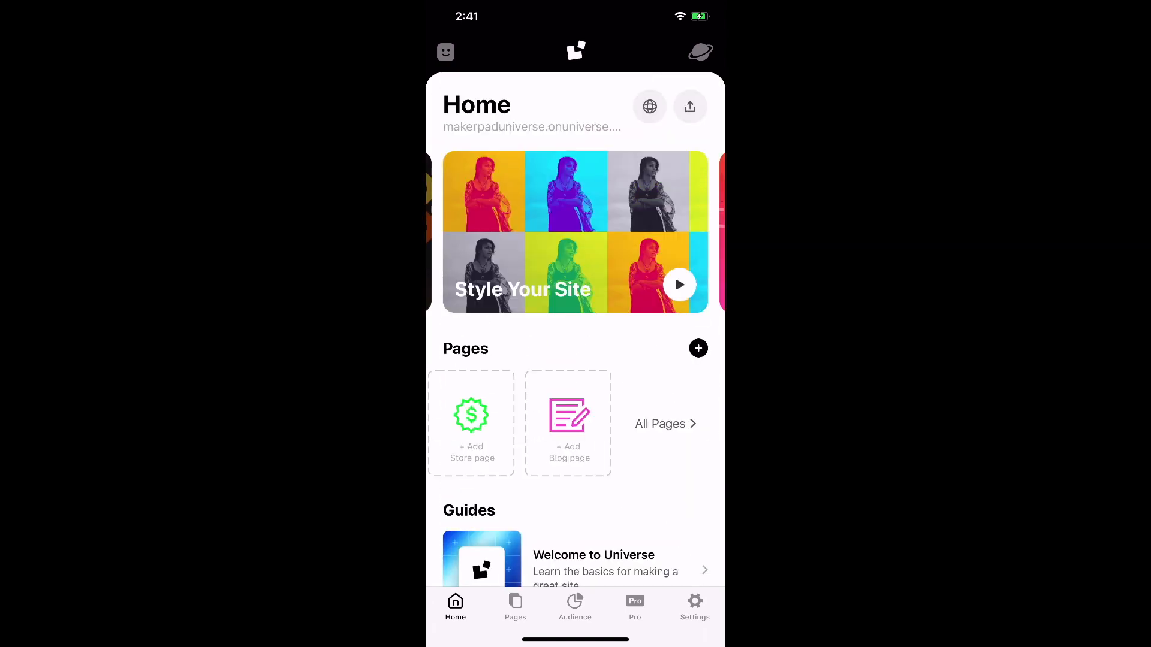
click(575, 52)
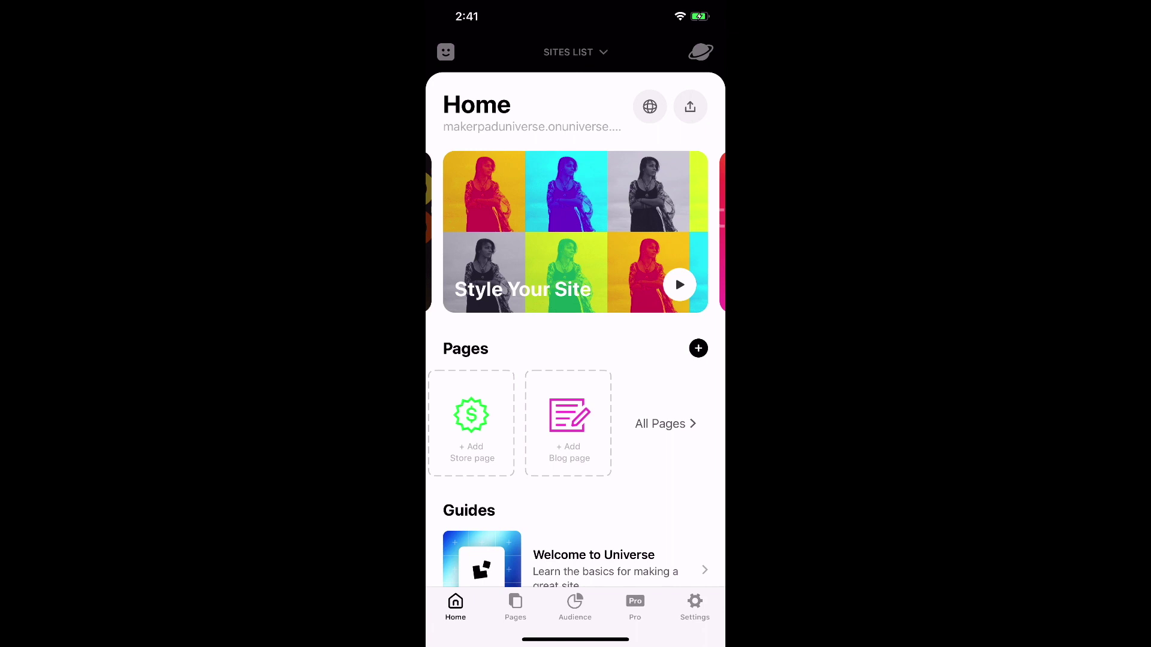